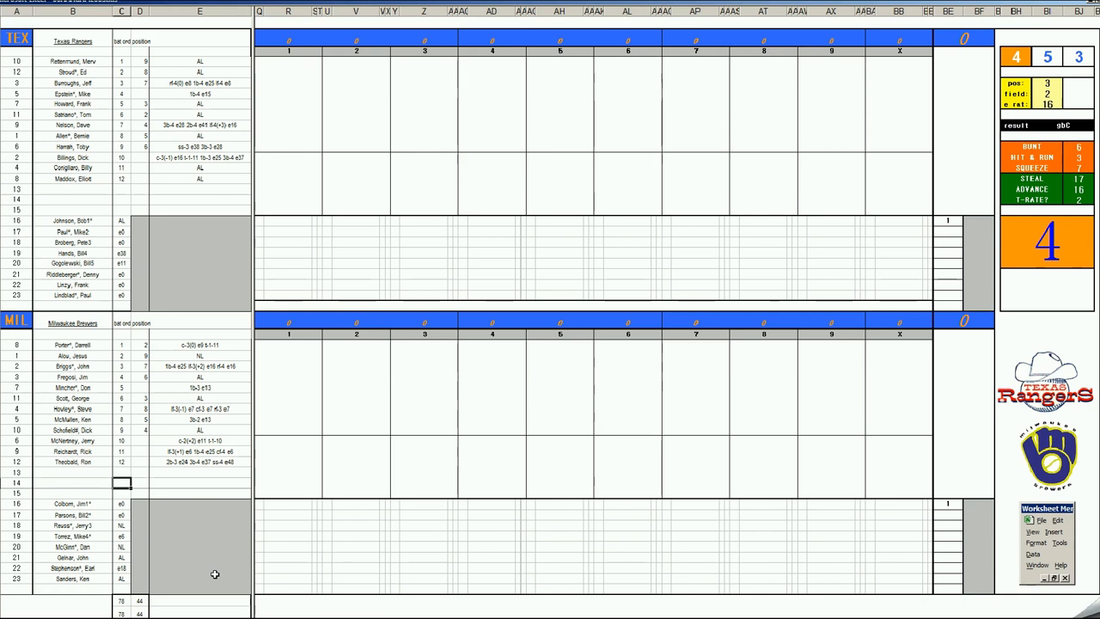
{"action": "mouse_move", "coordinate": [1048, 464]}
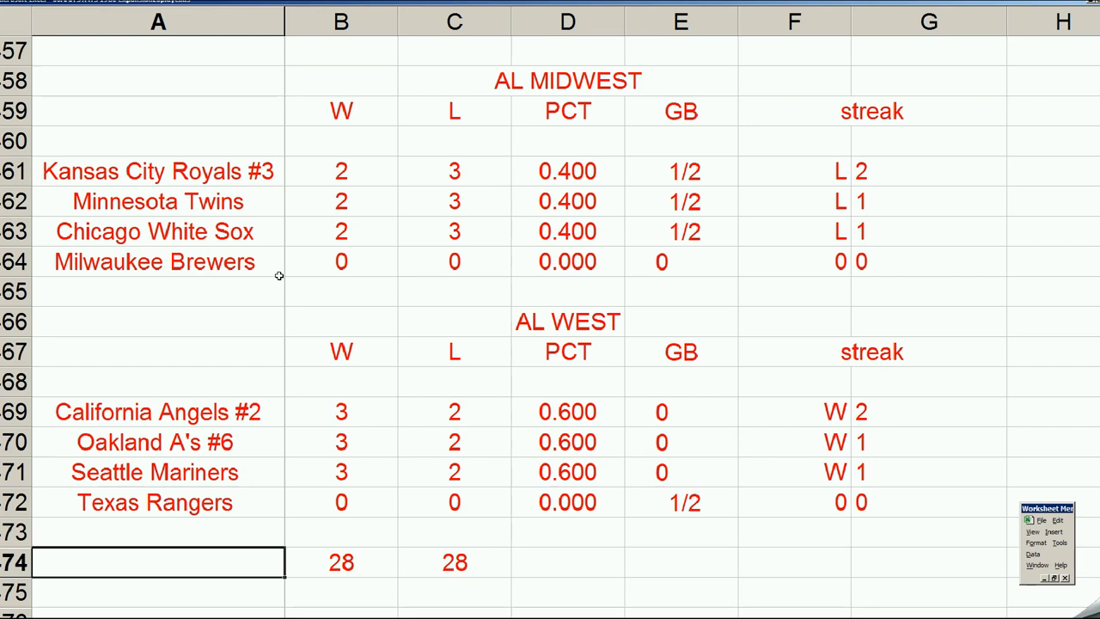
View the standings sheet and scroll from AL West up to AL East and AL North.
{"action": "left_click", "coordinate": [158, 231]}
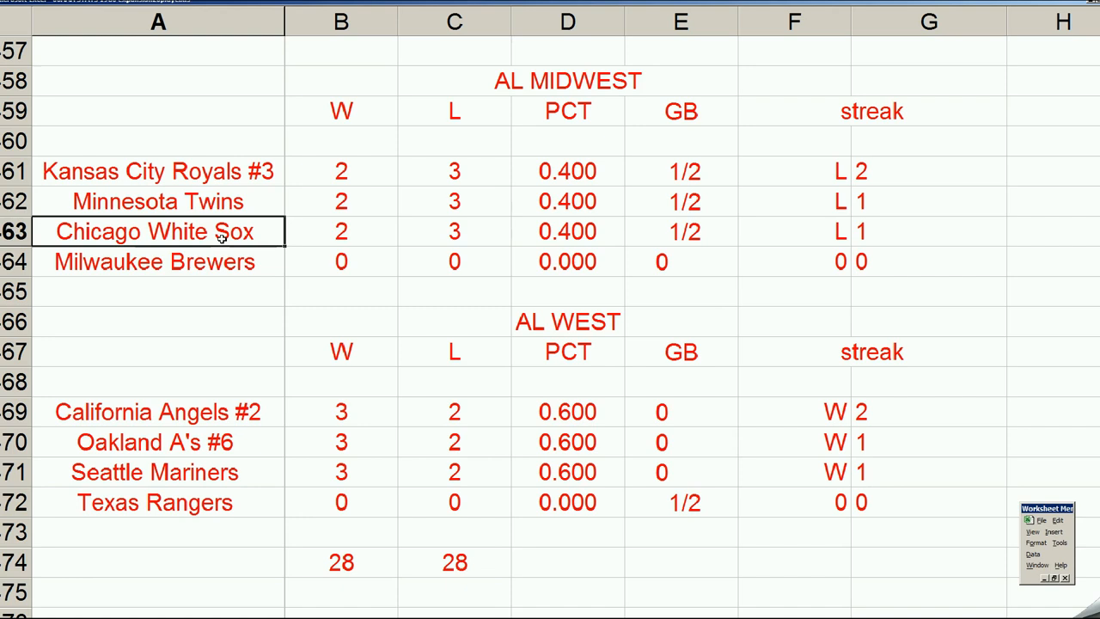
{"action": "scroll", "scroll_direction": "up", "scroll_amount": 3}
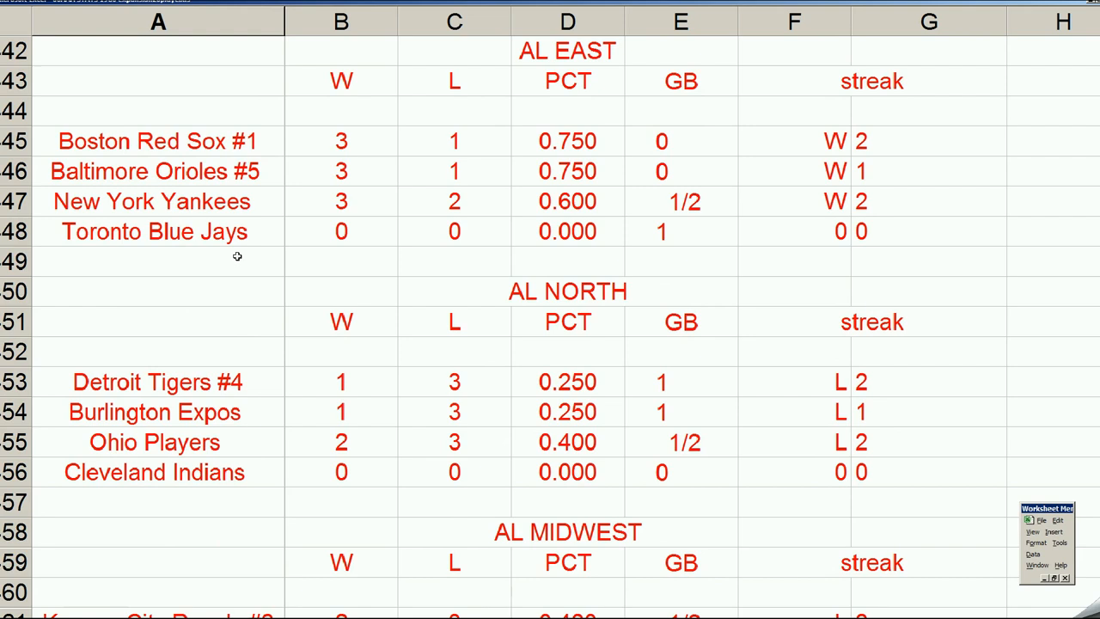
{"action": "mouse_move", "coordinate": [228, 326]}
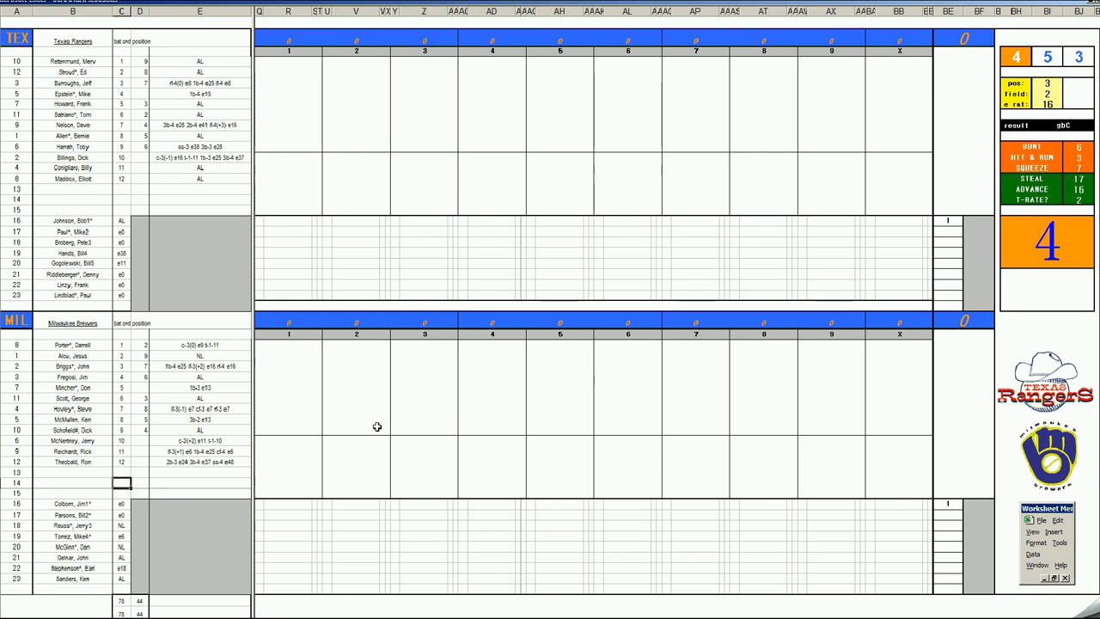
{"action": "mouse_move", "coordinate": [95, 130]}
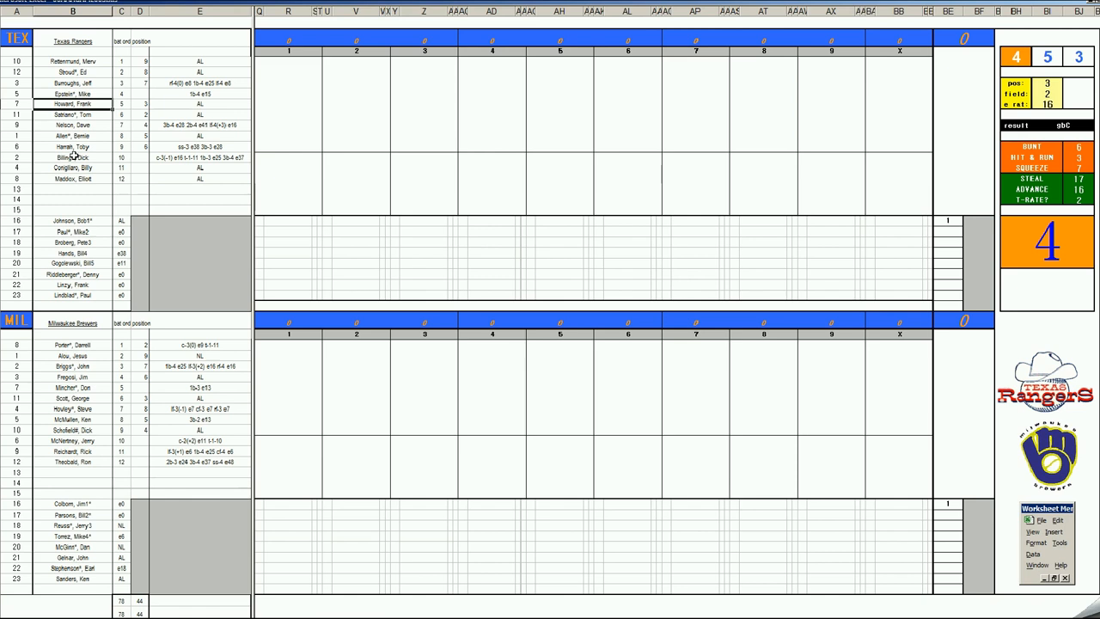
{"action": "left_click", "coordinate": [72, 82]}
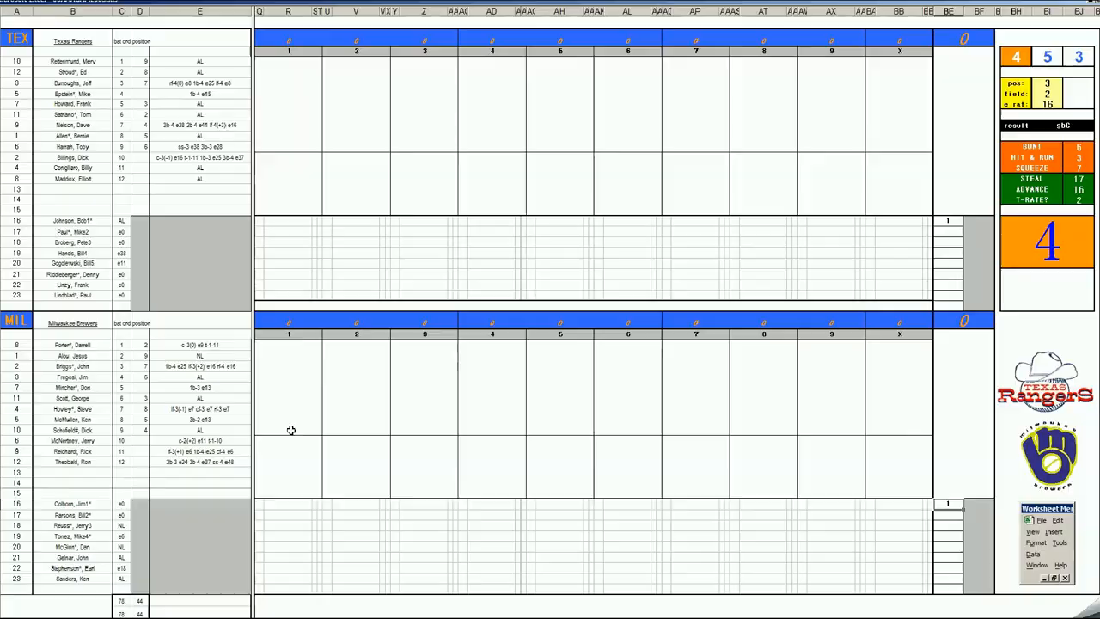
Score the Rangers' leadoff batter an 8 in inning 1 and move to the next batter.
{"action": "left_click", "coordinate": [289, 61]}
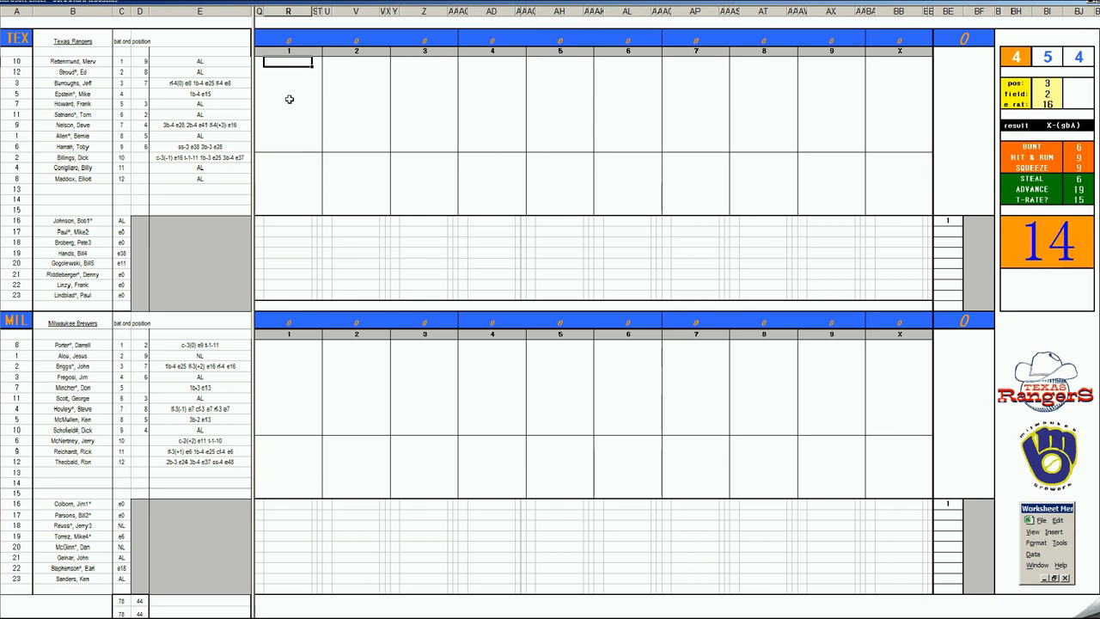
{"action": "type", "text": "8"}
{"action": "left_click", "coordinate": [287, 82]}
{"action": "type", "text": "f64"}
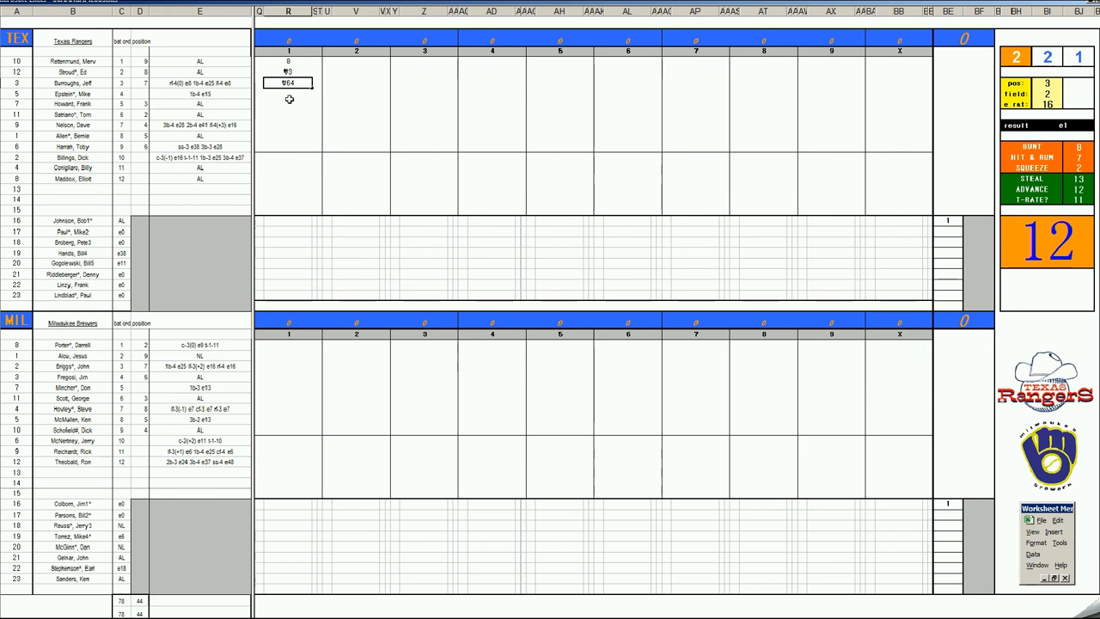
{"action": "left_click", "coordinate": [289, 92]}
{"action": "type", "text": "4"}
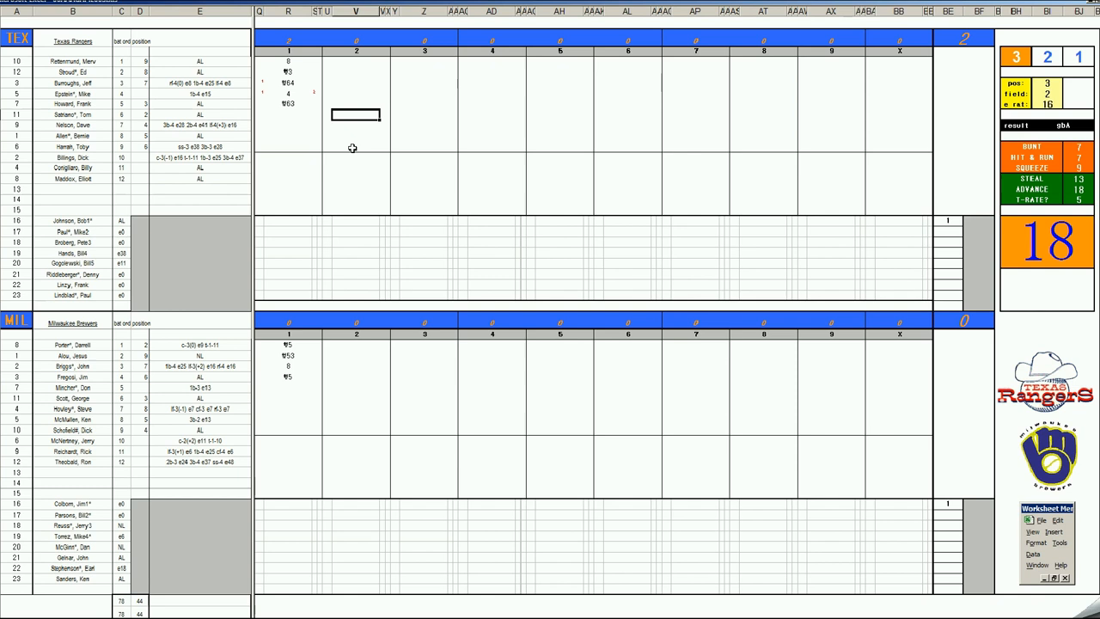
Enter a 2 play code for a Rangers batter in the second inning.
{"action": "type", "text": "2"}
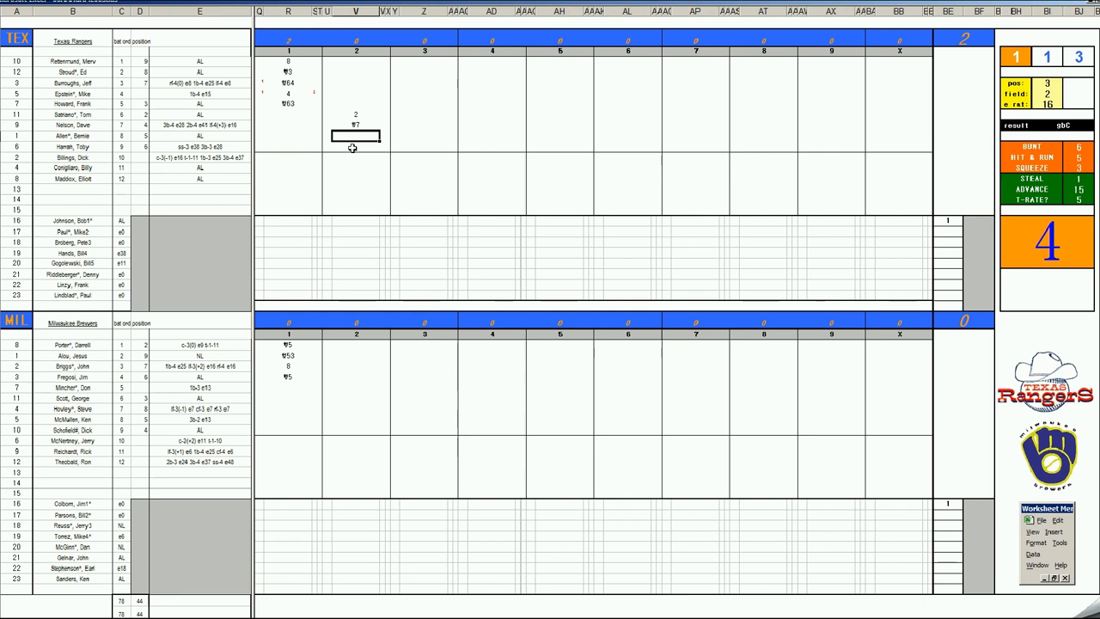
{"action": "mouse_move", "coordinate": [644, 230]}
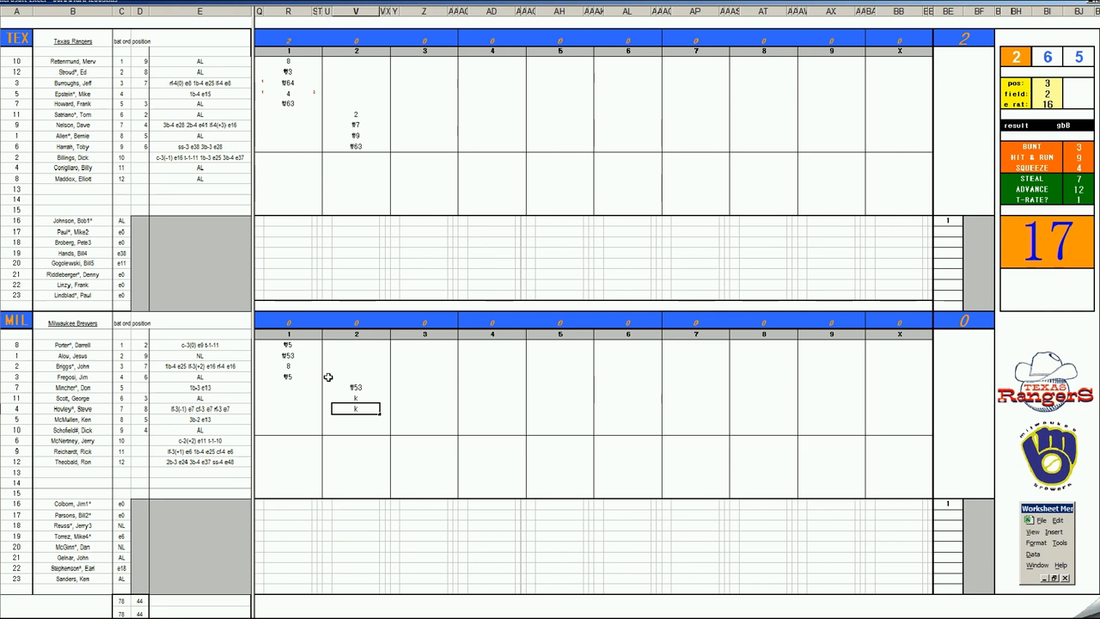
Score the Rangers' third inning with K and 9 play codes across the batters' cells.
{"action": "left_click", "coordinate": [423, 62]}
{"action": "type", "text": "1"}
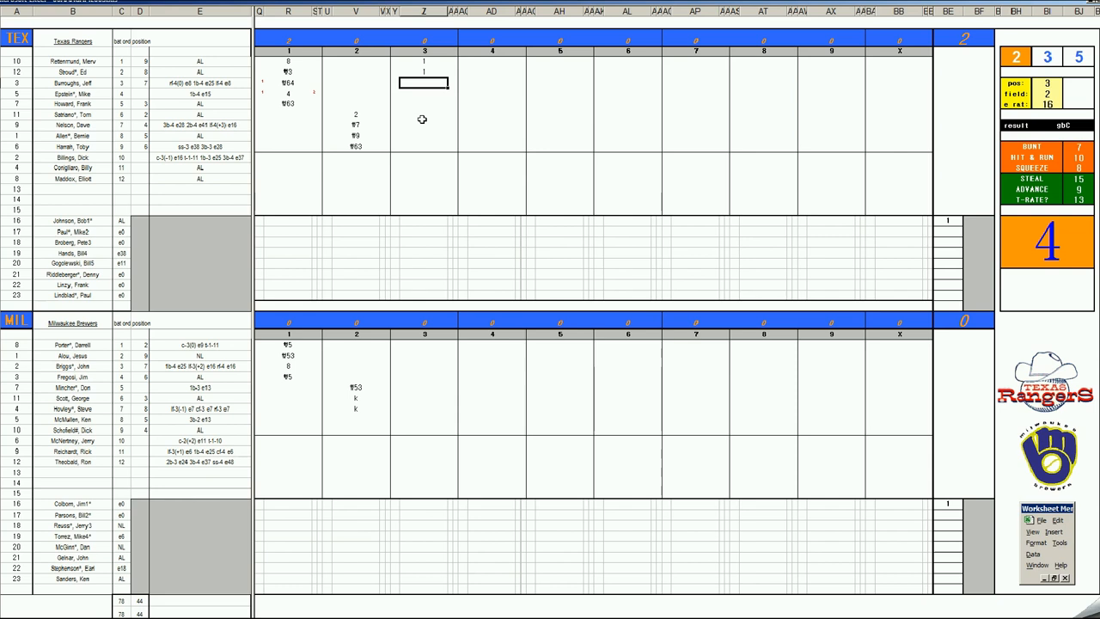
{"action": "type", "text": "k"}
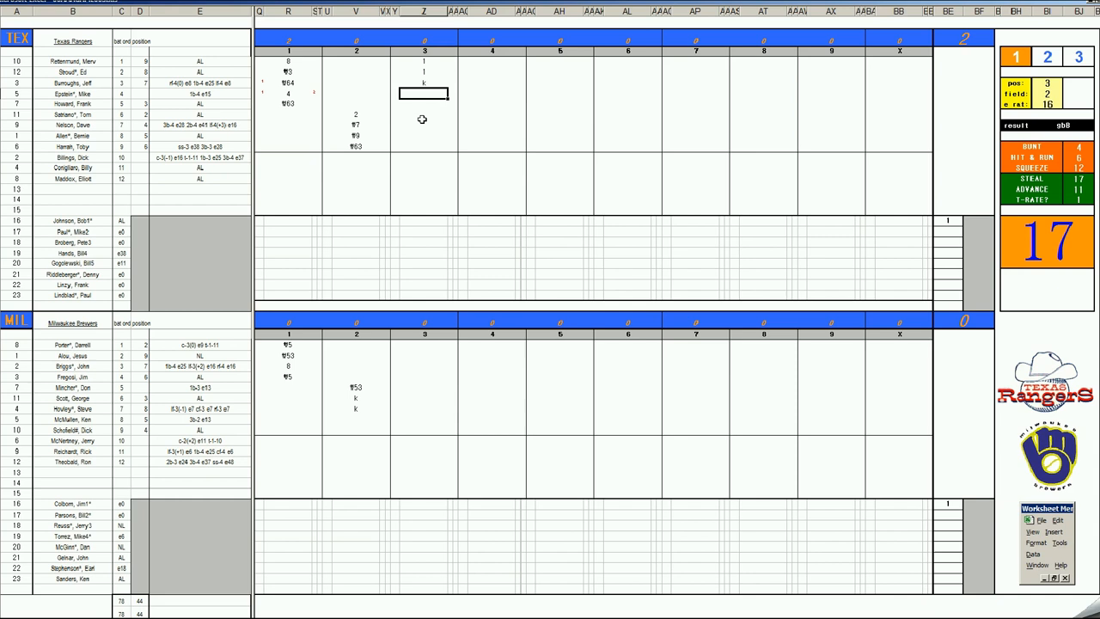
{"action": "type", "text": "9"}
{"action": "left_click", "coordinate": [425, 103]}
{"action": "type", "text": "1"}
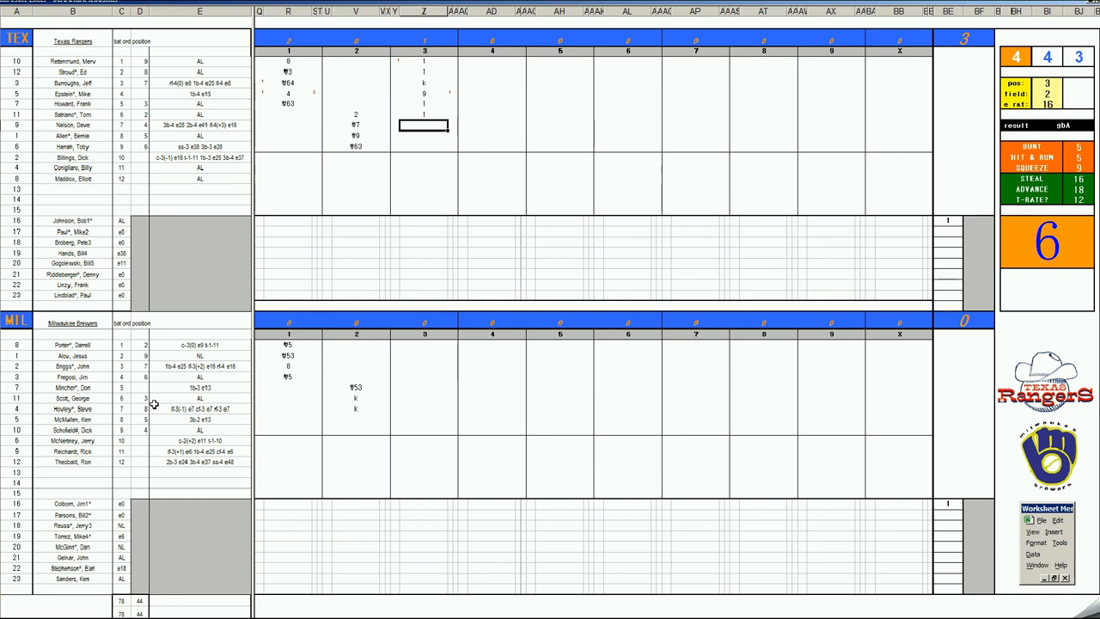
{"action": "left_click", "coordinate": [423, 220]}
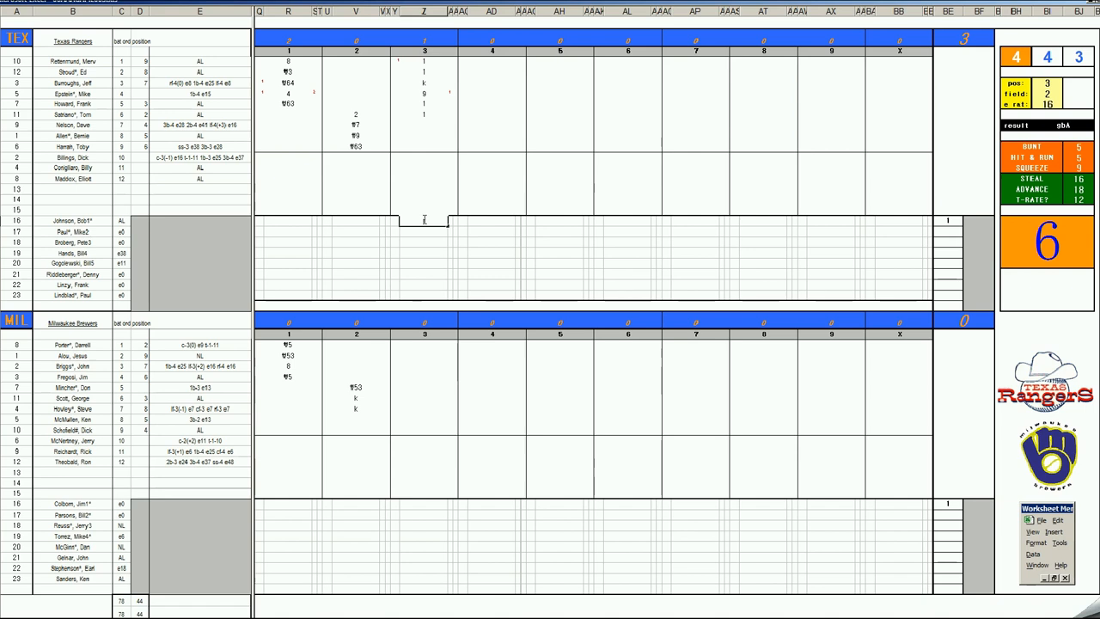
{"action": "left_click", "coordinate": [423, 420]}
{"action": "type", "text": "k"}
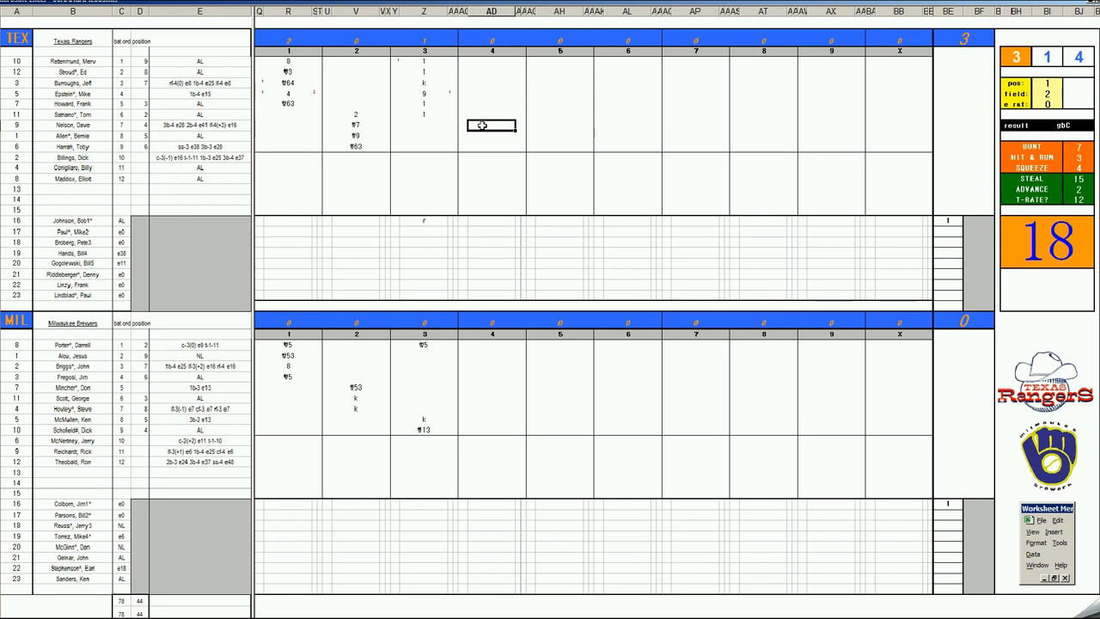
Enter a 7 result code for a Brewers batter in the third inning.
{"action": "type", "text": "7"}
{"action": "left_click", "coordinate": [492, 146]}
{"action": "type", "text": "f8"}
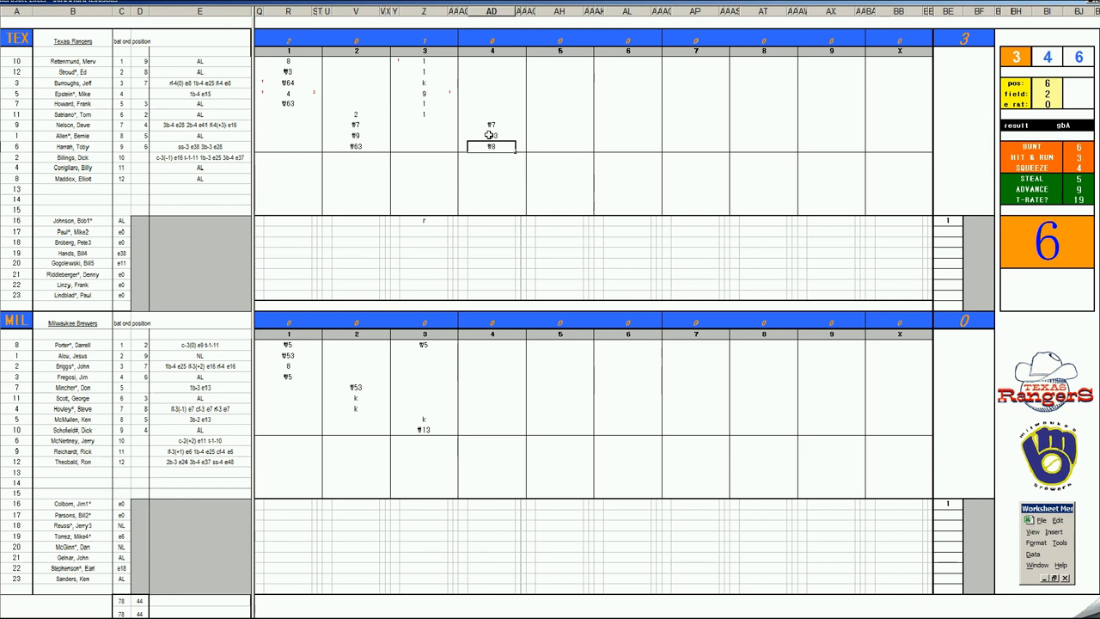
Enter play codes 1 and 2 for Rangers and Brewers batters in the fourth inning.
{"action": "left_click", "coordinate": [491, 354]}
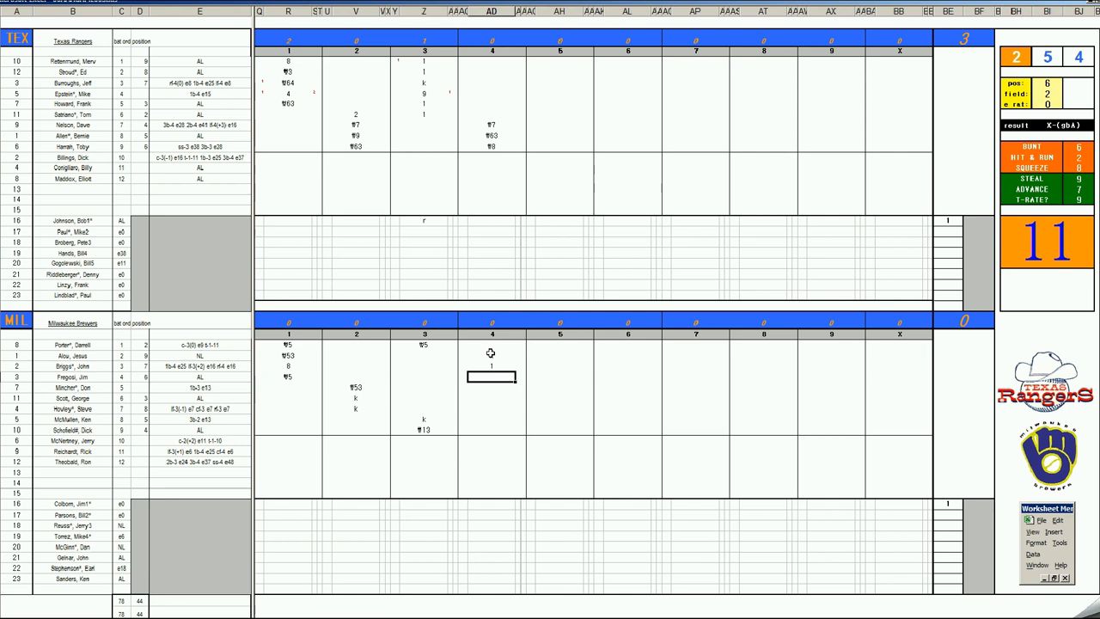
{"action": "type", "text": "1"}
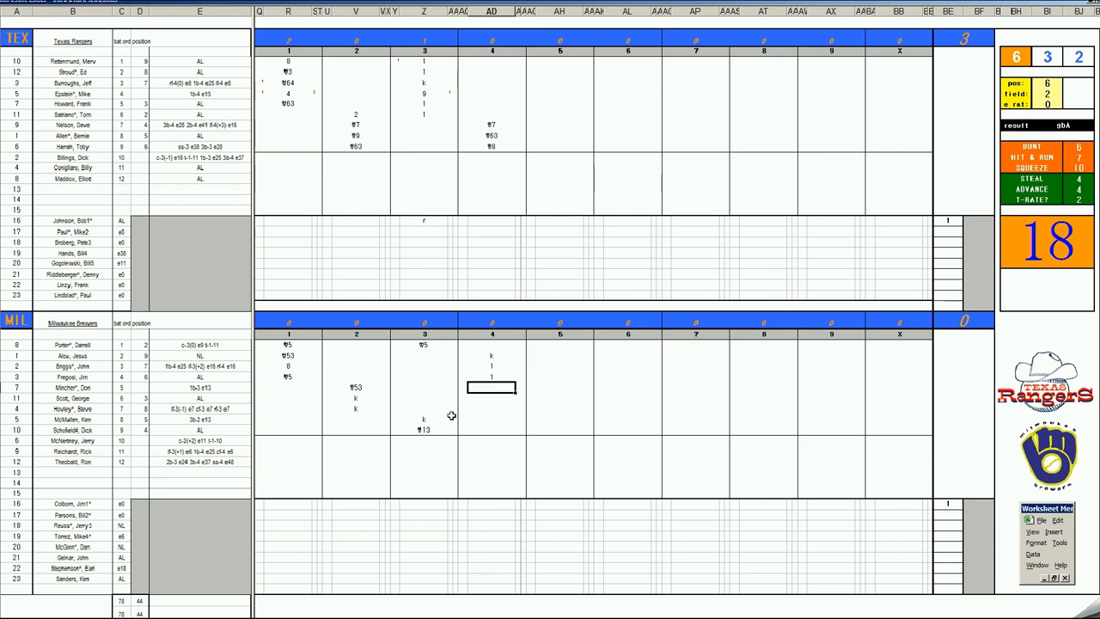
{"action": "type", "text": "2"}
{"action": "left_click", "coordinate": [558, 82]}
{"action": "type", "text": "f8"}
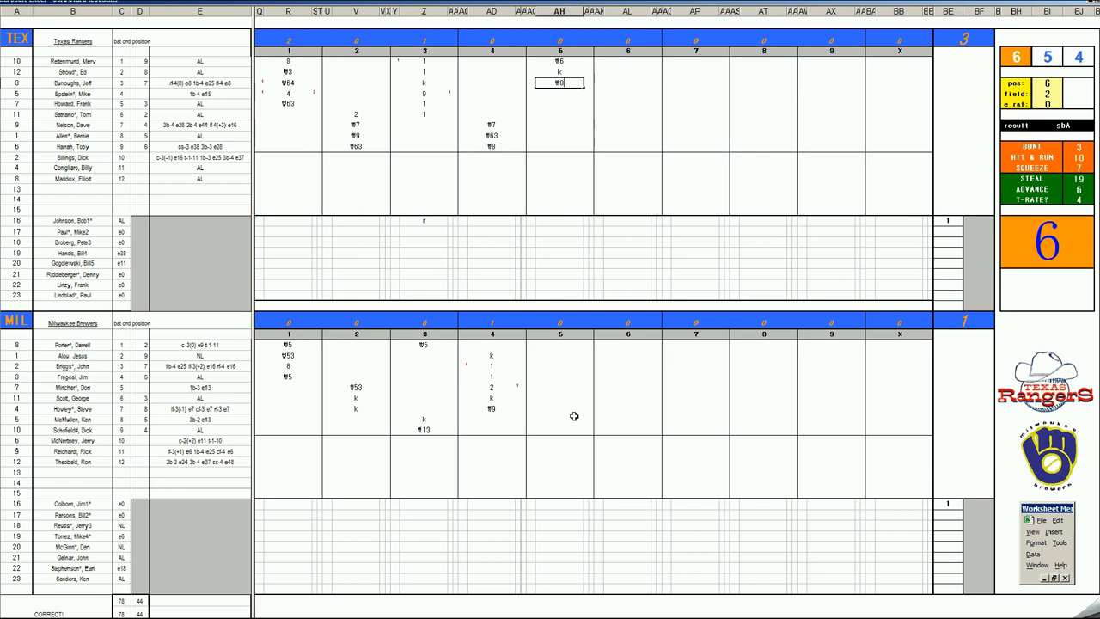
Select the next Rangers batter's fifth-inning cell for scoring.
{"action": "left_click", "coordinate": [559, 428]}
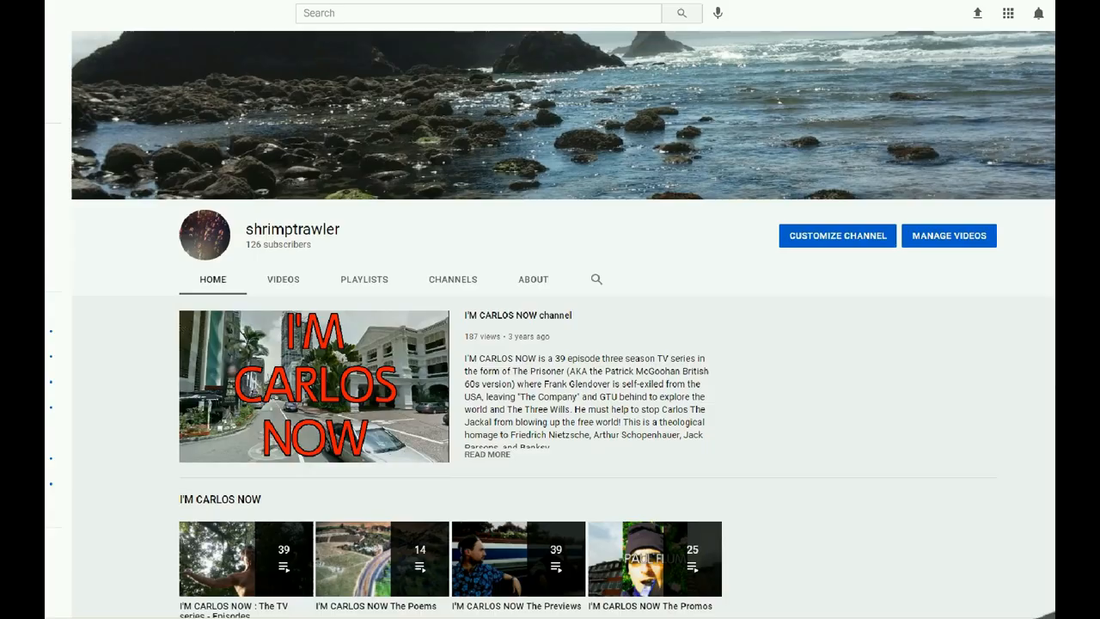
Scroll down the YouTube channel page featuring the I'M CARLOS NOW series.
{"action": "scroll", "scroll_direction": "down", "scroll_amount": 3}
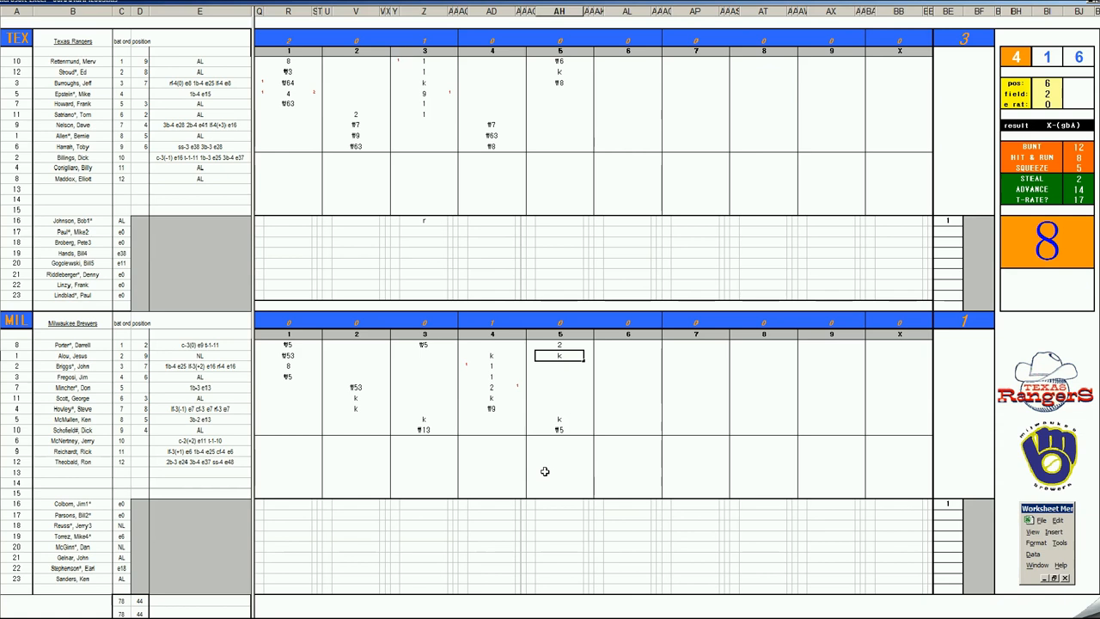
Score the Brewers' fifth inning with 1 and 7 codes and move to the sixth-inning cell.
{"action": "left_click", "coordinate": [627, 93]}
{"action": "type", "text": "g13"}
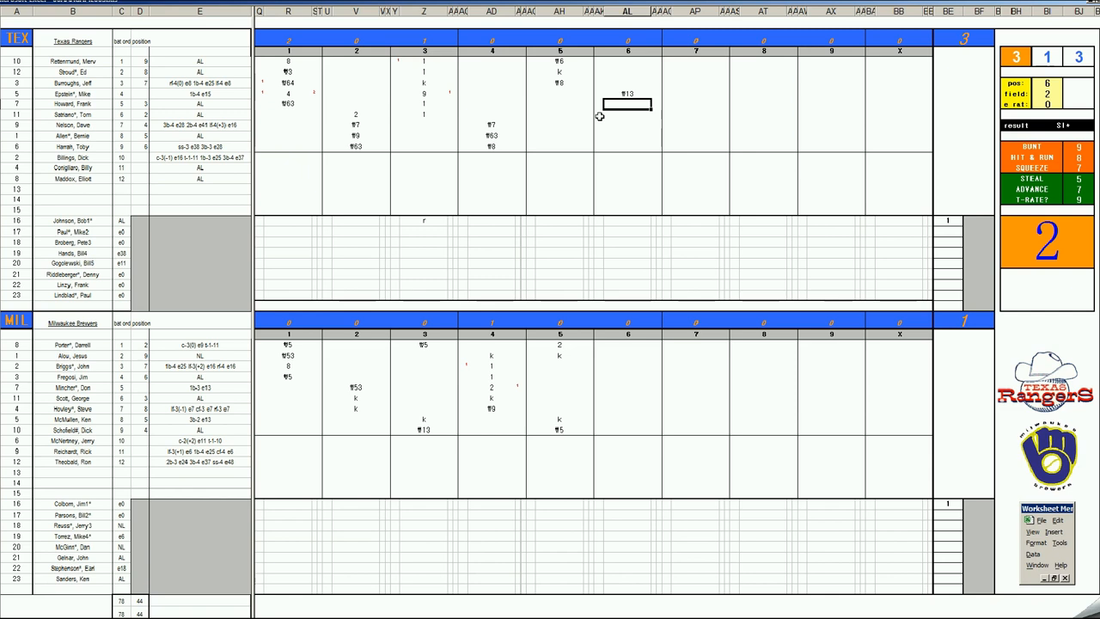
{"action": "type", "text": "1"}
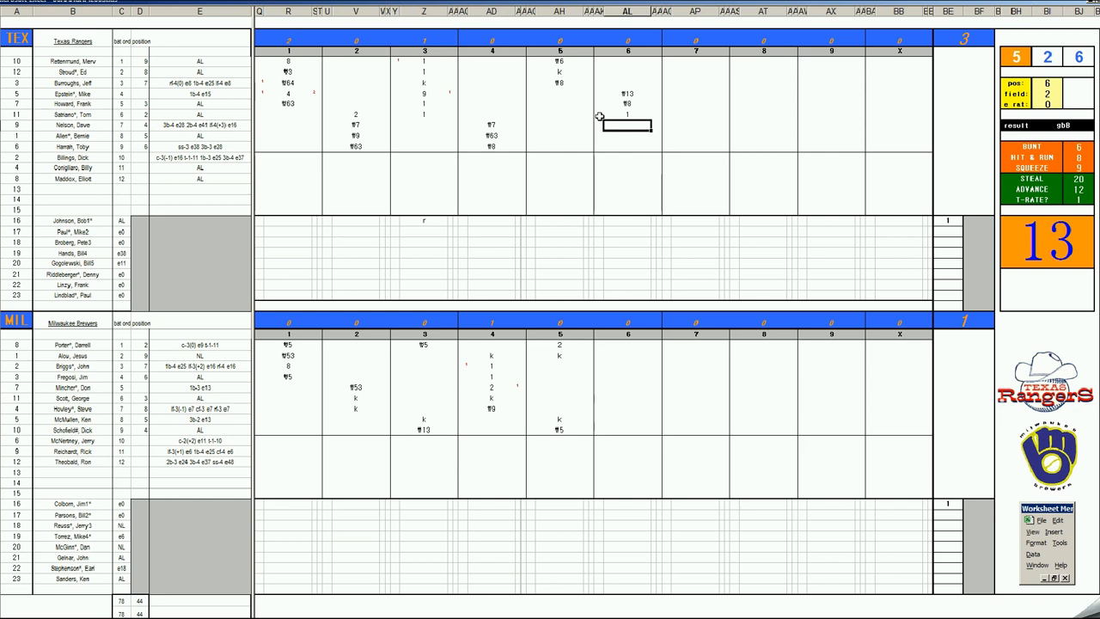
{"action": "type", "text": "7"}
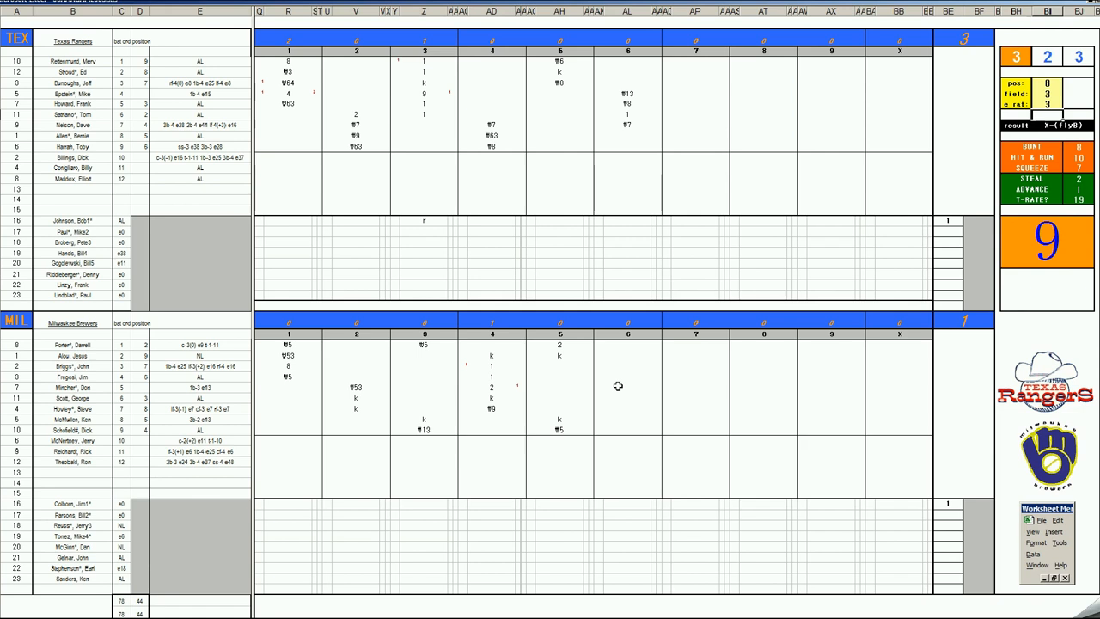
{"action": "left_click", "coordinate": [627, 376]}
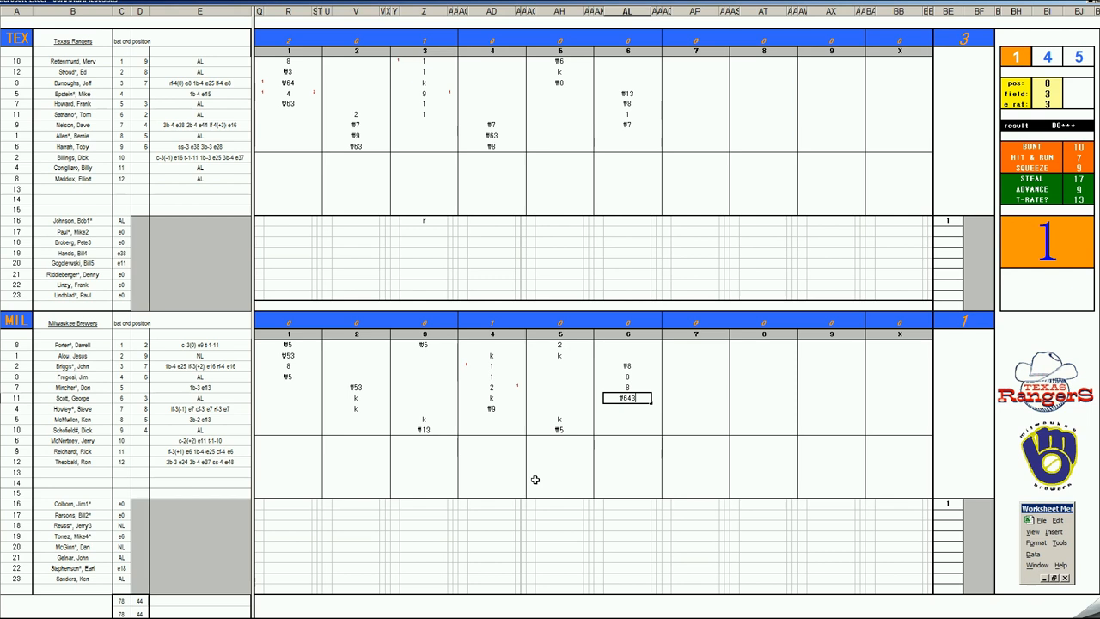
Select the Rangers' seventh-inning leadoff cell to begin scoring it.
{"action": "left_click", "coordinate": [695, 134]}
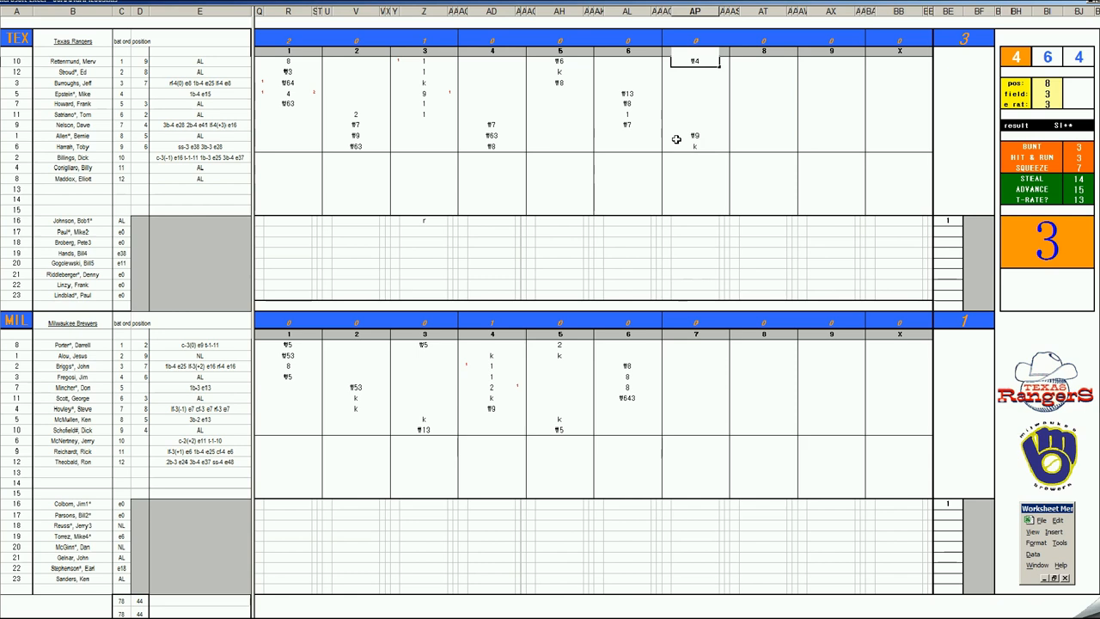
{"action": "mouse_move", "coordinate": [677, 137]}
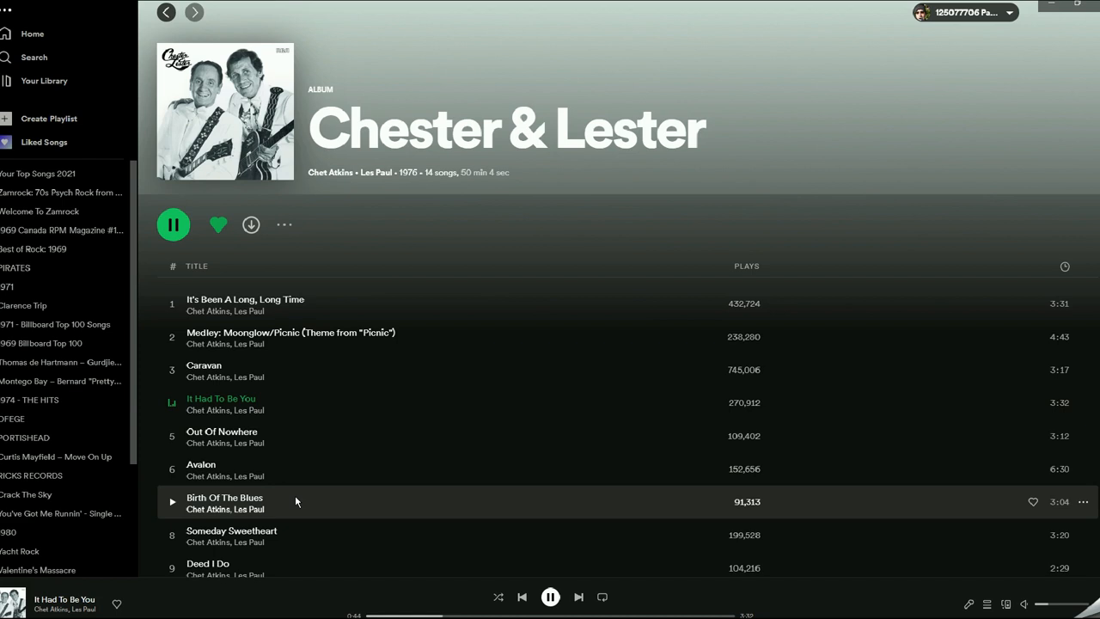
{"action": "mouse_move", "coordinate": [399, 238]}
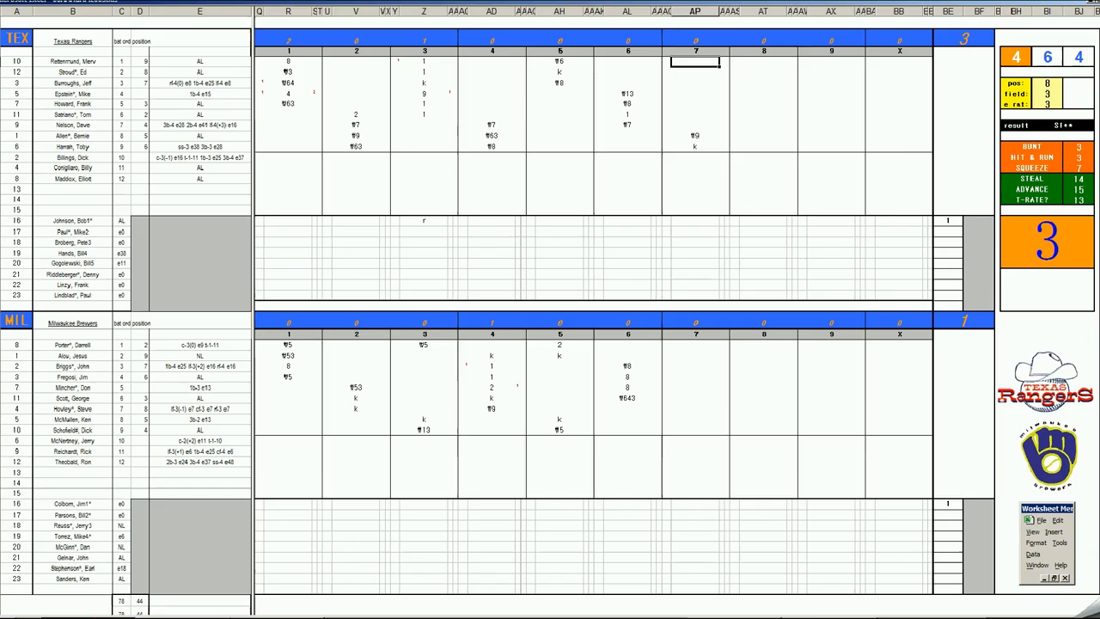
Enter the remaining Brewers batters' 7th-inning play codes, completing the inning's three plays.
{"action": "left_click", "coordinate": [694, 409]}
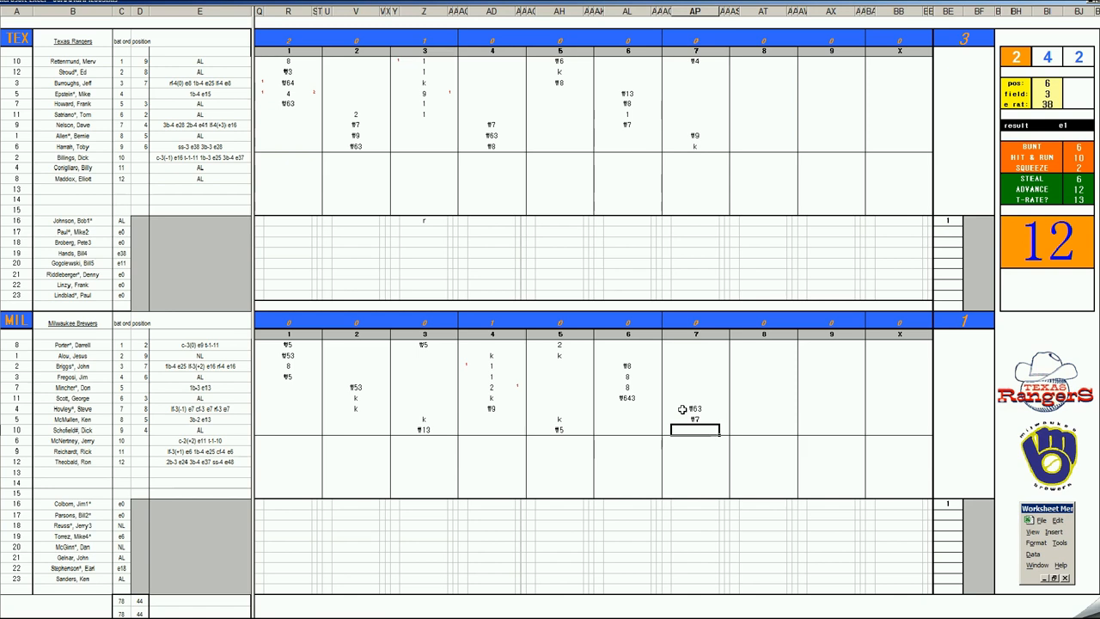
{"action": "left_click", "coordinate": [695, 344]}
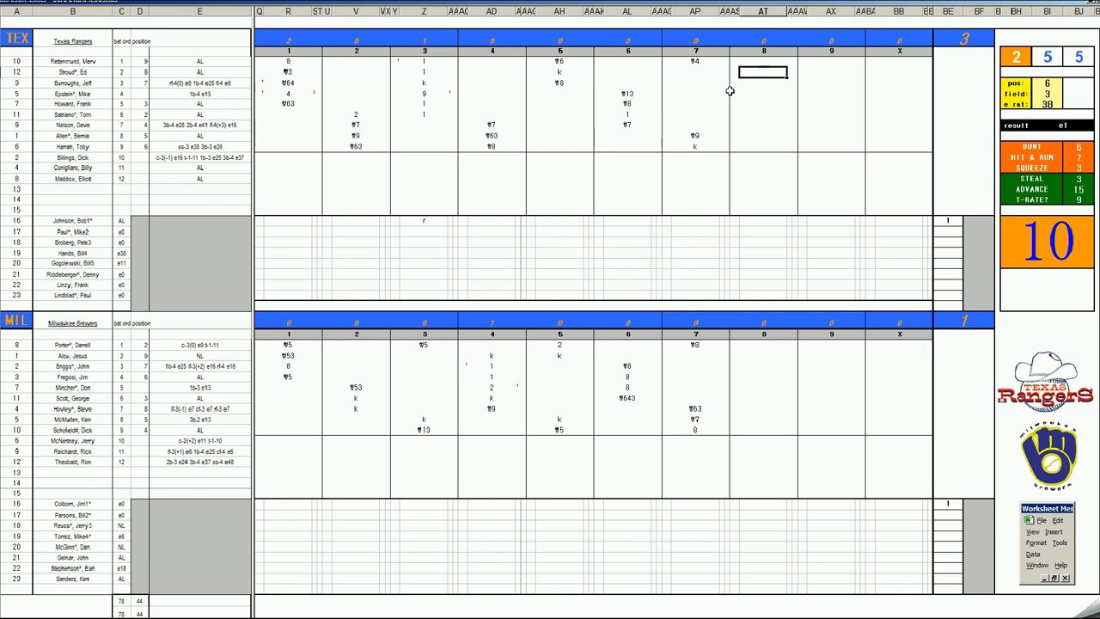
Enter play code 1 for the first Rangers batter of the 8th inning and move to the next batter.
{"action": "type", "text": "1"}
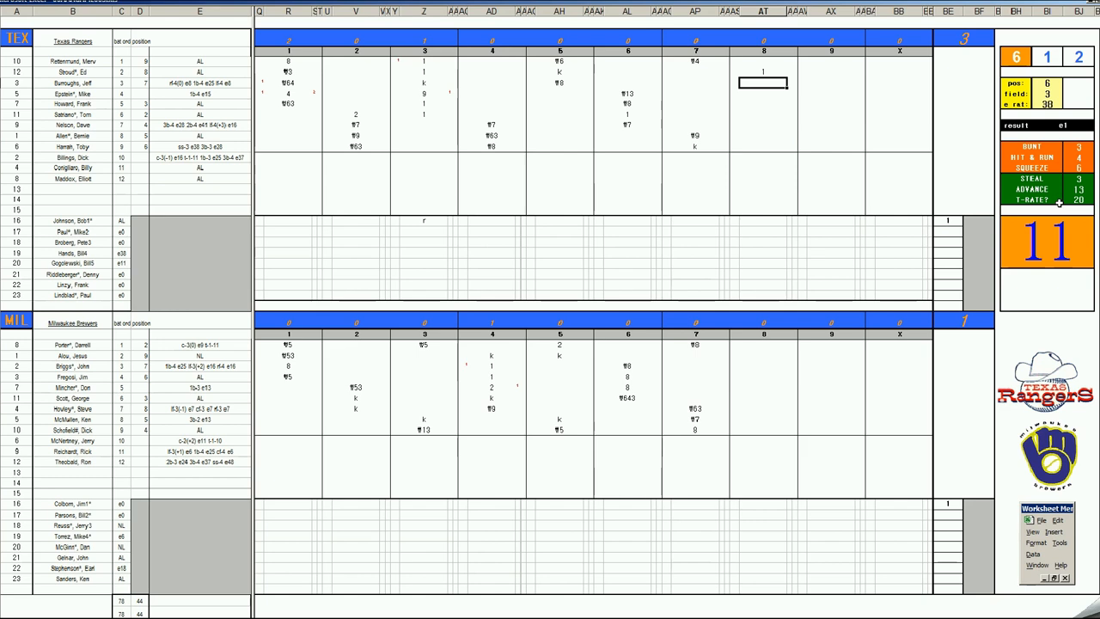
{"action": "mouse_move", "coordinate": [900, 172]}
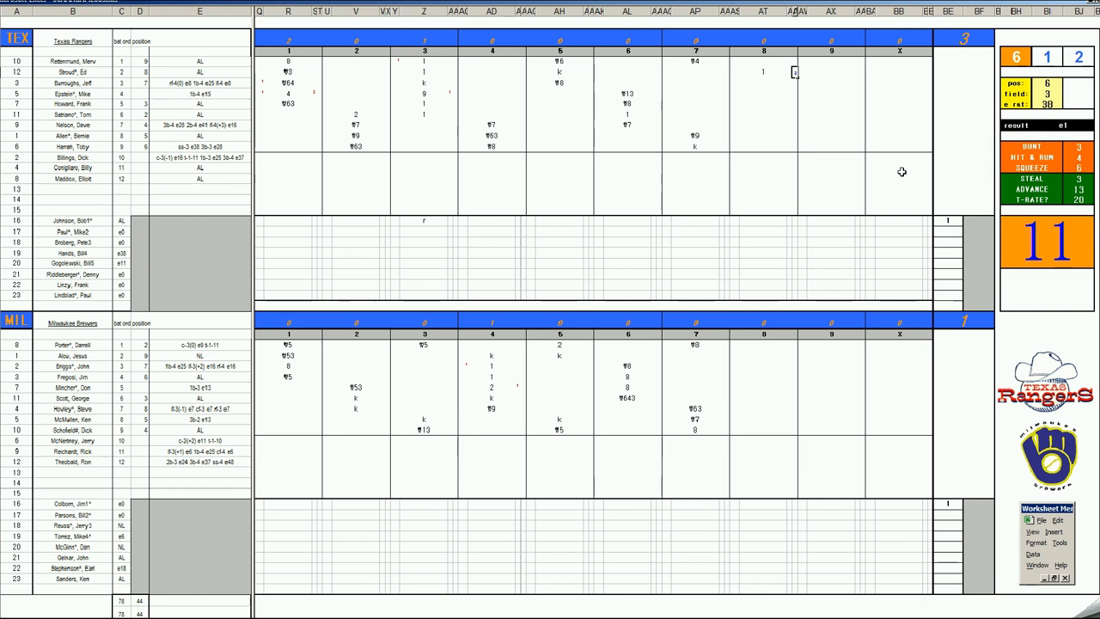
{"action": "left_click", "coordinate": [763, 83]}
{"action": "type", "text": "f63"}
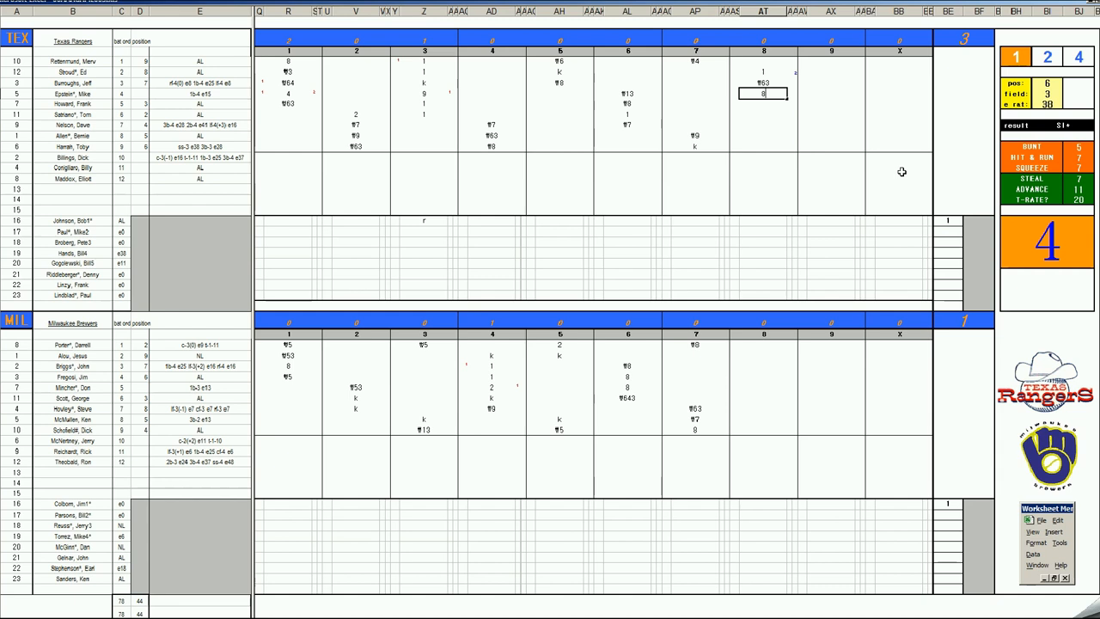
{"action": "mouse_move", "coordinate": [784, 184]}
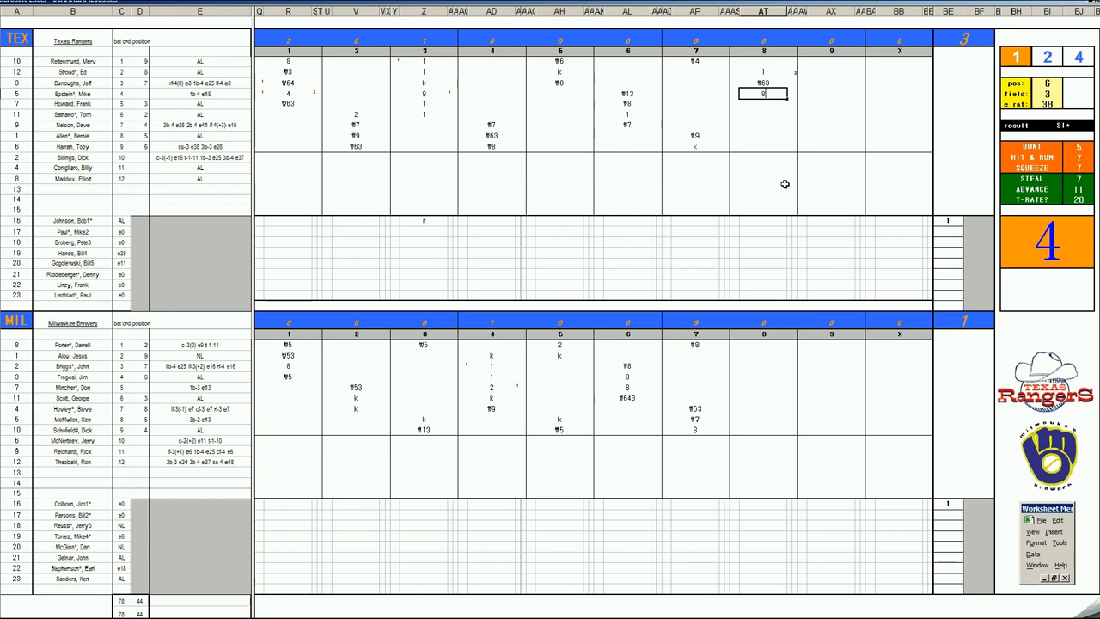
{"action": "mouse_move", "coordinate": [763, 161]}
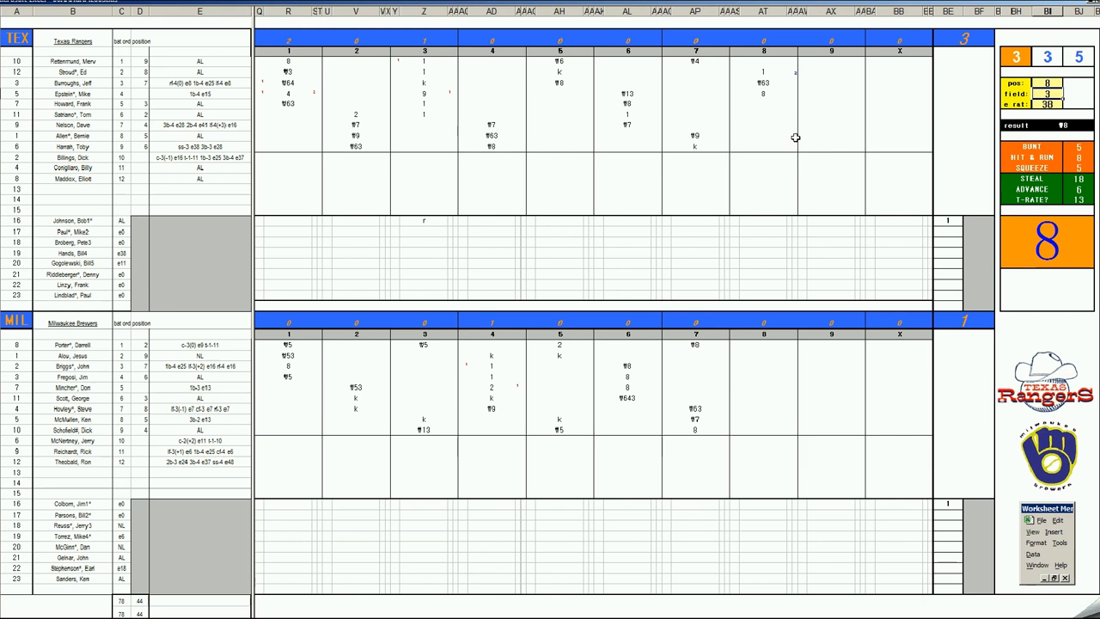
Score the remaining Rangers 8th-inning batters with codes such as #3, Texas still leading 3 to 1.
{"action": "left_click", "coordinate": [763, 103]}
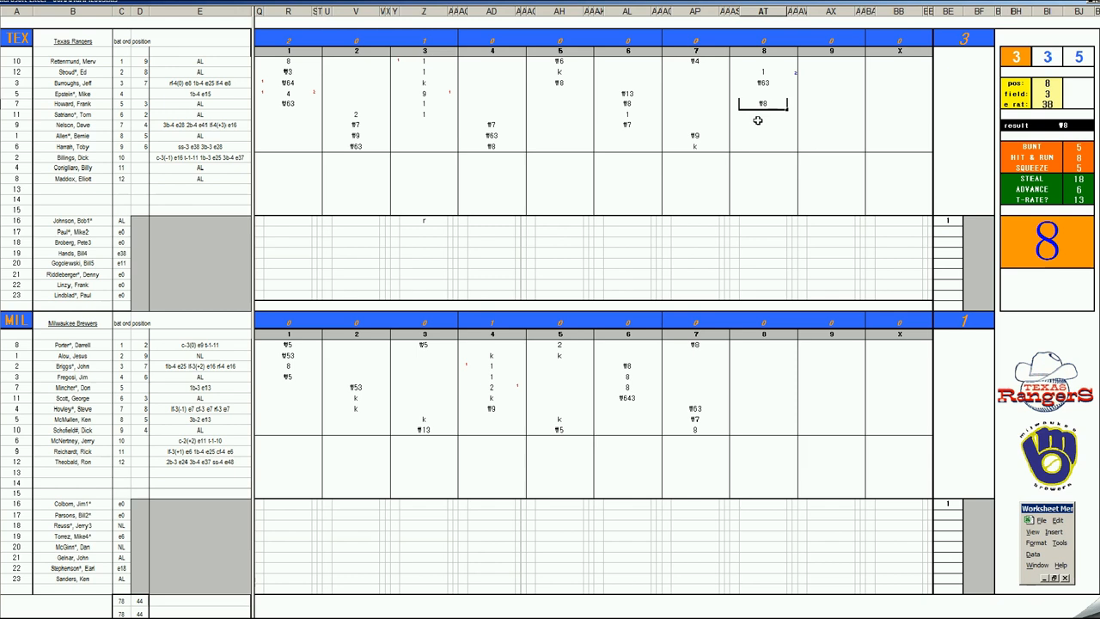
{"action": "mouse_move", "coordinate": [619, 117]}
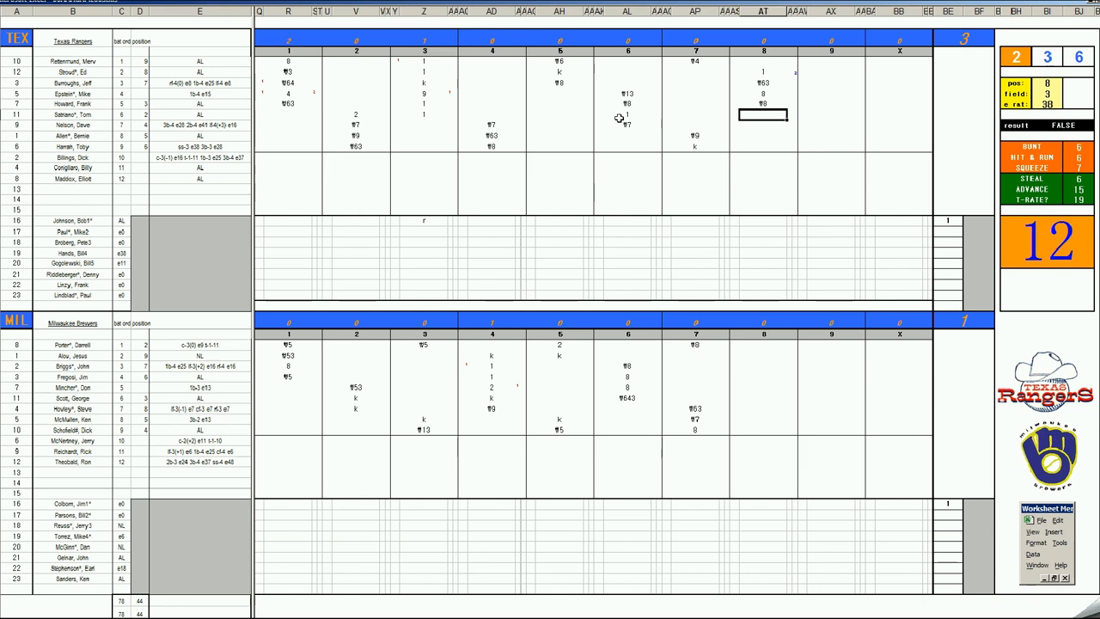
{"action": "type", "text": "#3"}
{"action": "left_click", "coordinate": [1047, 82]}
{"action": "type", "text": "3"}
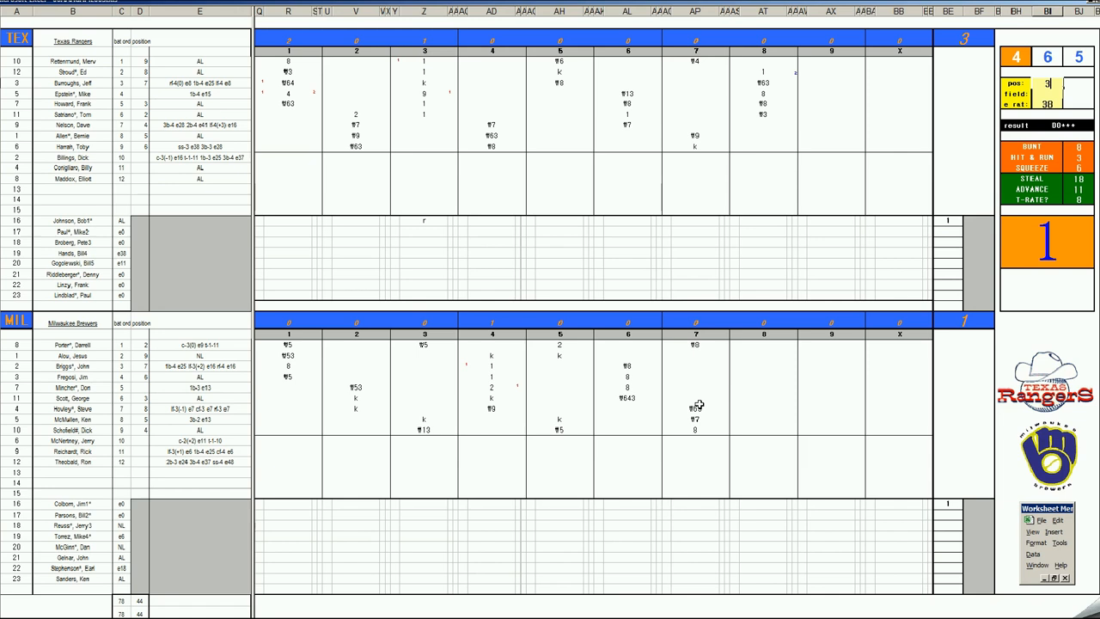
Score the first Brewers batters of the 8th inning with play codes 1 and 4.
{"action": "left_click", "coordinate": [764, 364]}
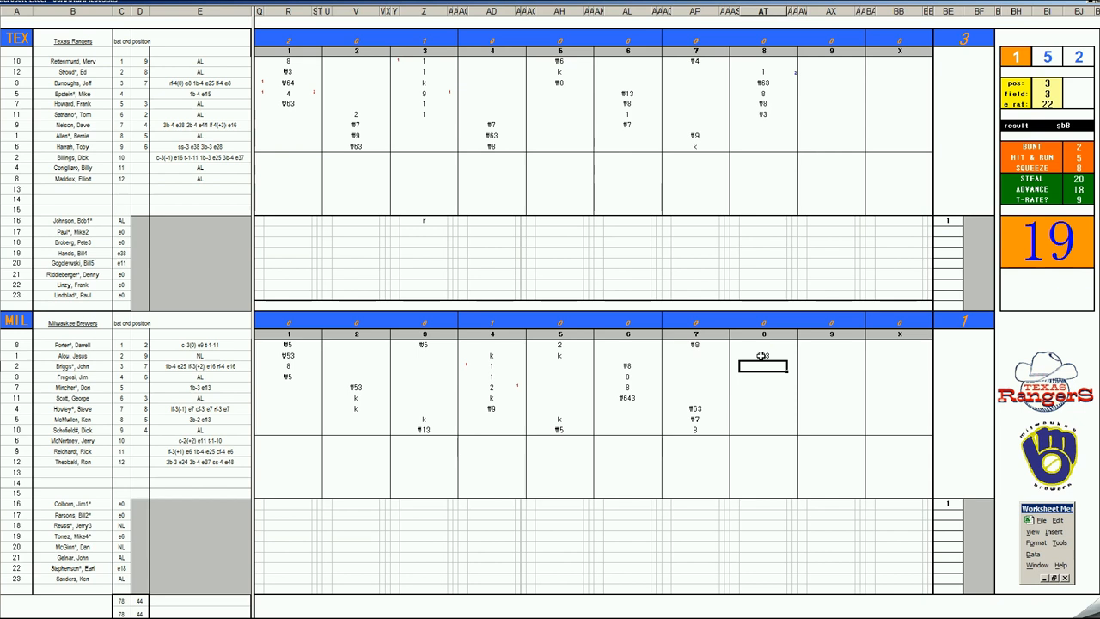
{"action": "type", "text": "1"}
{"action": "left_click", "coordinate": [763, 376]}
{"action": "type", "text": "k"}
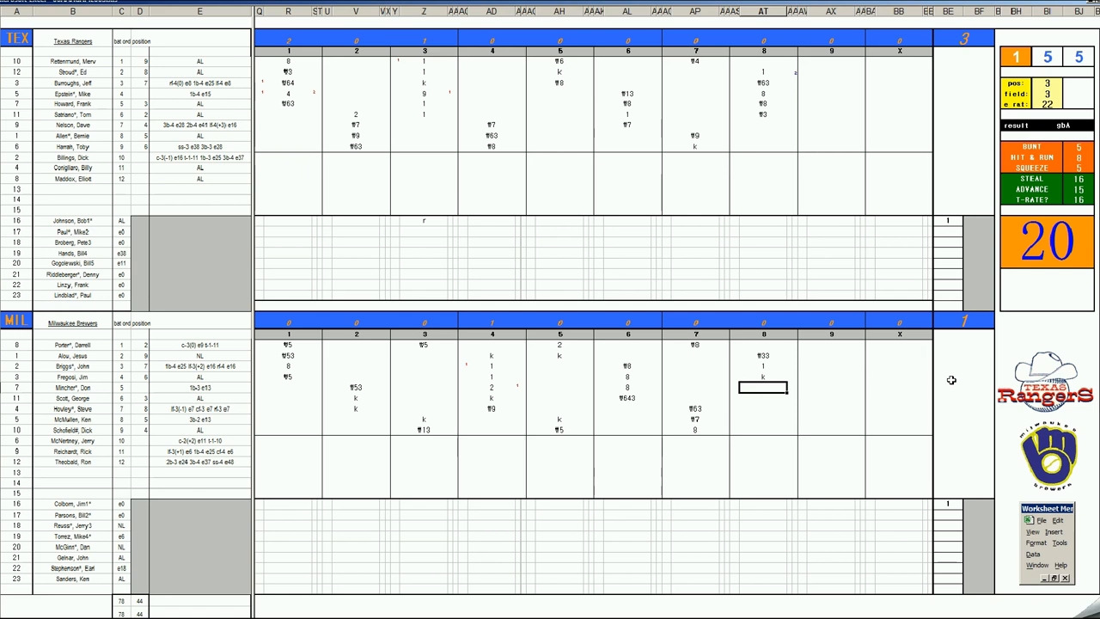
{"action": "type", "text": "4"}
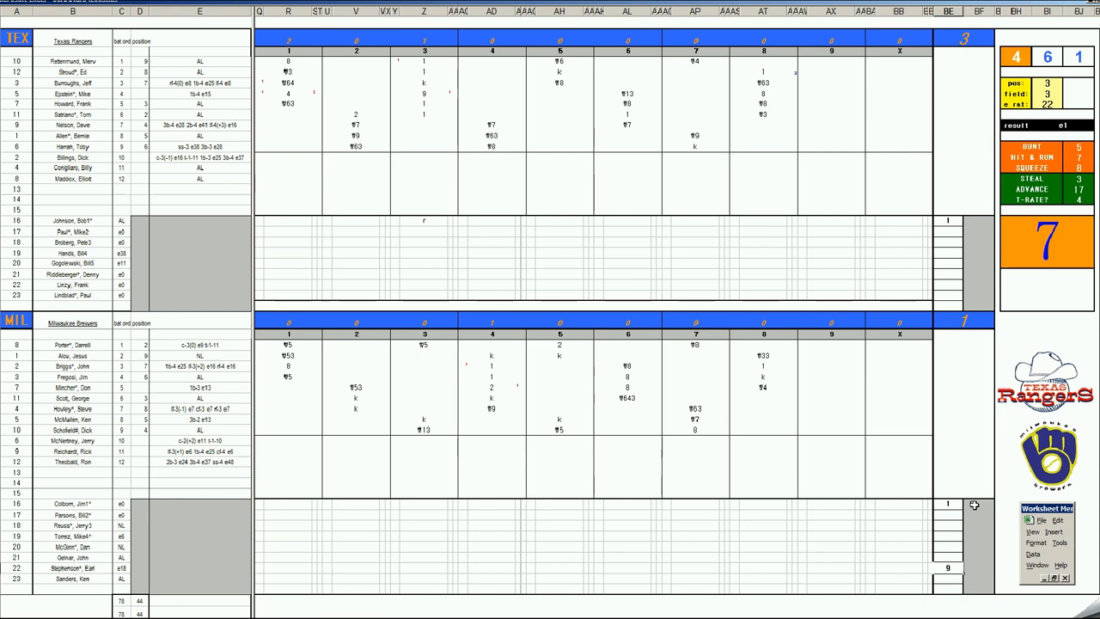
Record play code 8 for the next Rangers at-bat in the eighth-inning column.
{"action": "left_click", "coordinate": [831, 126]}
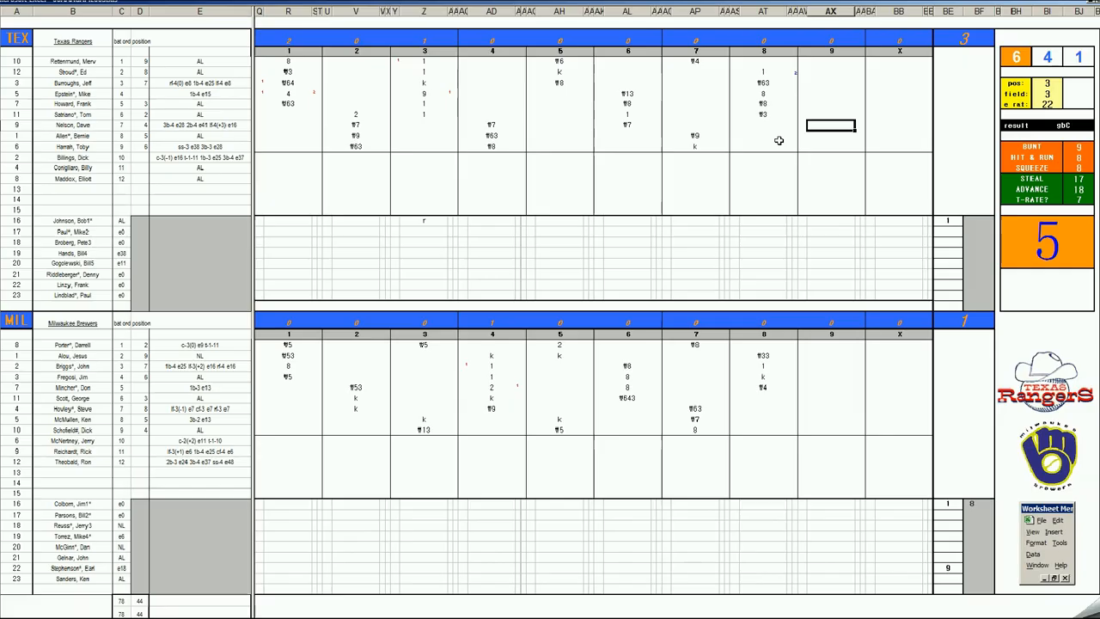
{"action": "type", "text": "8"}
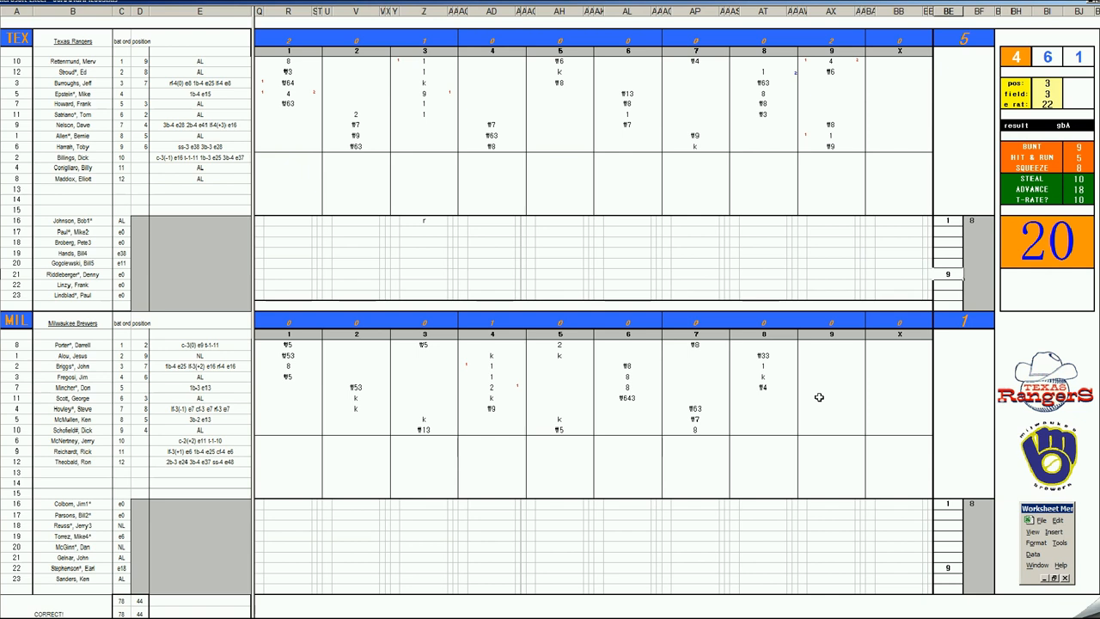
Select the next late-inning at-bat cell to score after the Rangers' ninth-inning results.
{"action": "left_click", "coordinate": [828, 399]}
{"action": "type", "text": "f13"}
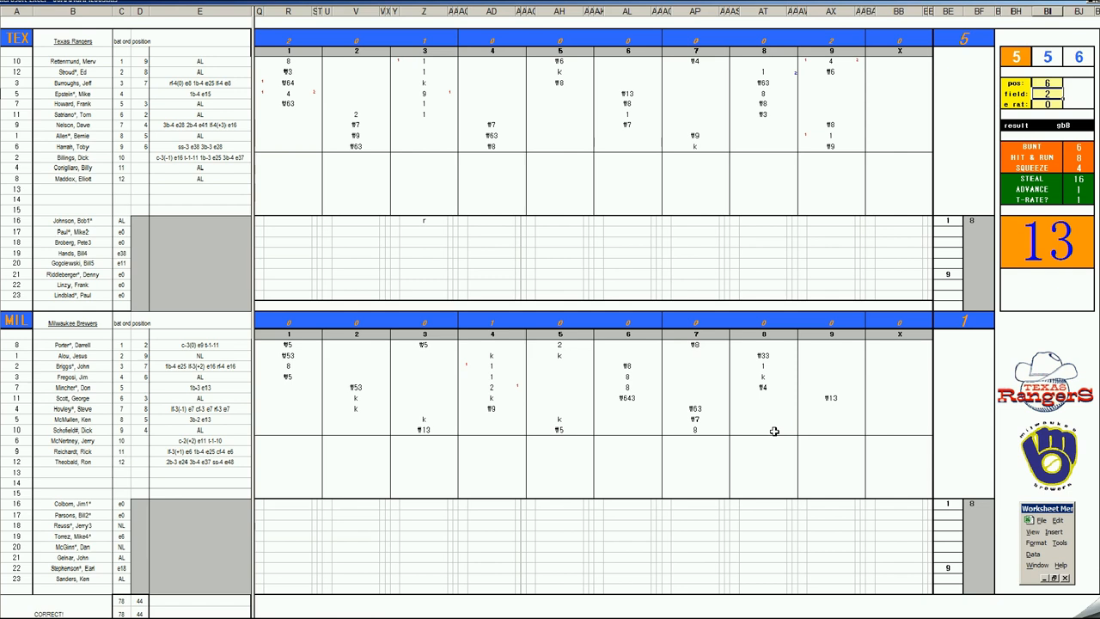
Select the next Brewers at-bat cell under inning 8/9 for its play code.
{"action": "left_click", "coordinate": [832, 409]}
{"action": "type", "text": "f63"}
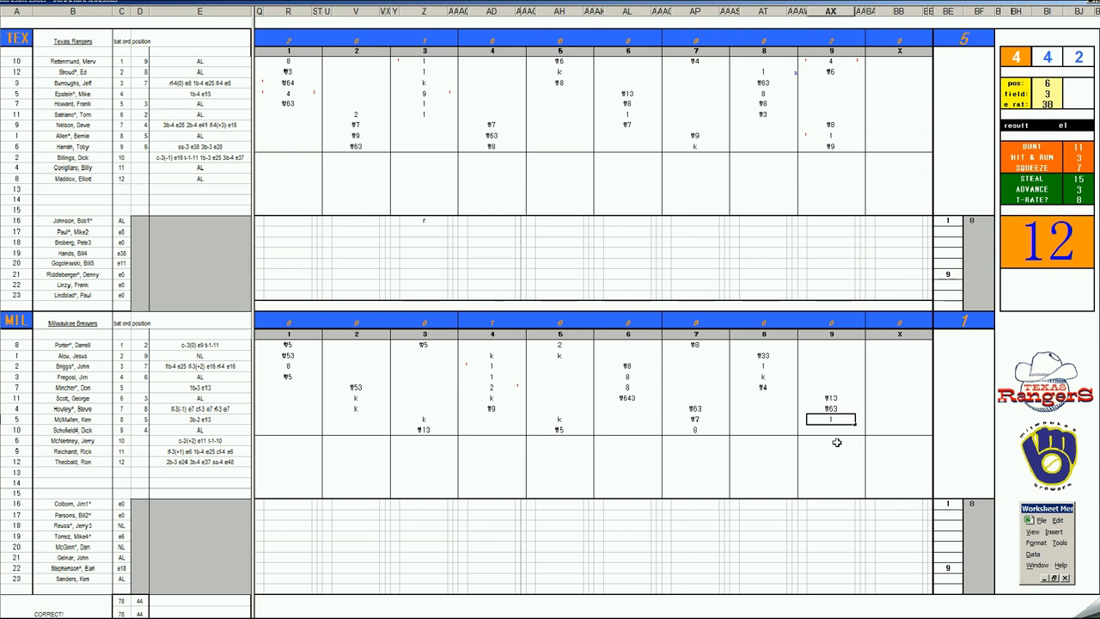
Enter the last Brewers play and switch to the cumulative league stats sheet.
{"action": "left_click", "coordinate": [830, 450]}
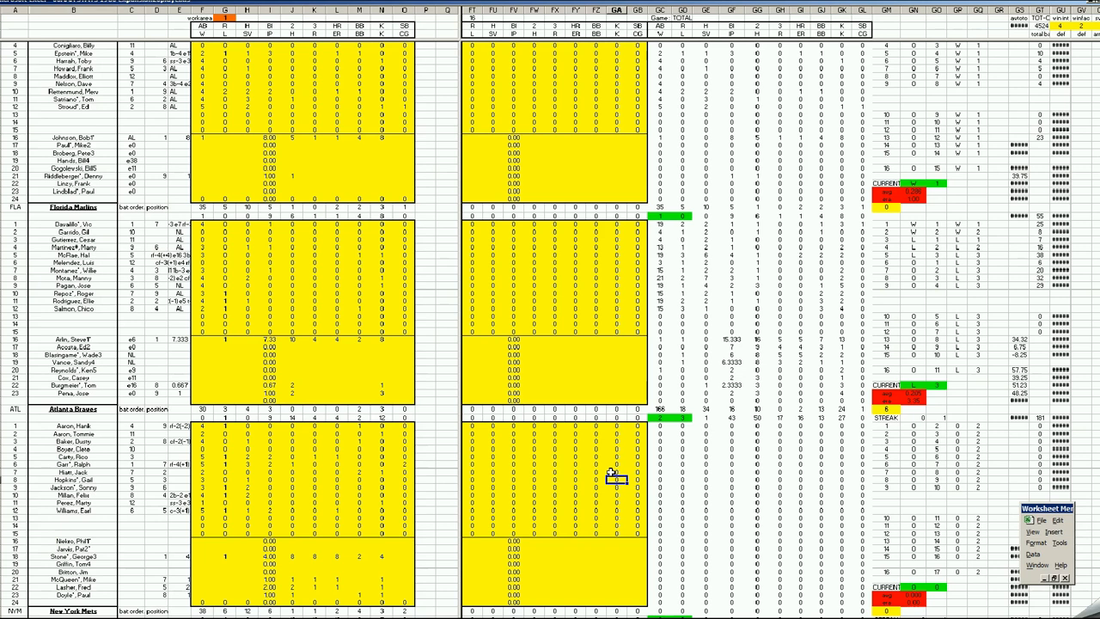
{"action": "scroll", "scroll_direction": "down", "scroll_amount": 3}
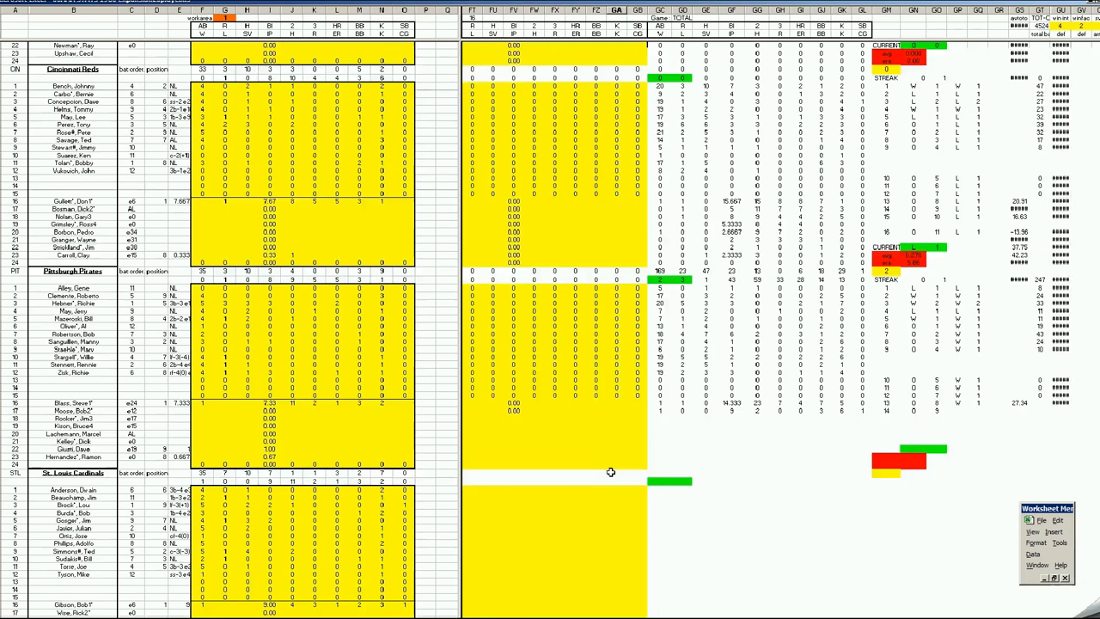
{"action": "scroll", "scroll_direction": "down", "scroll_amount": 3}
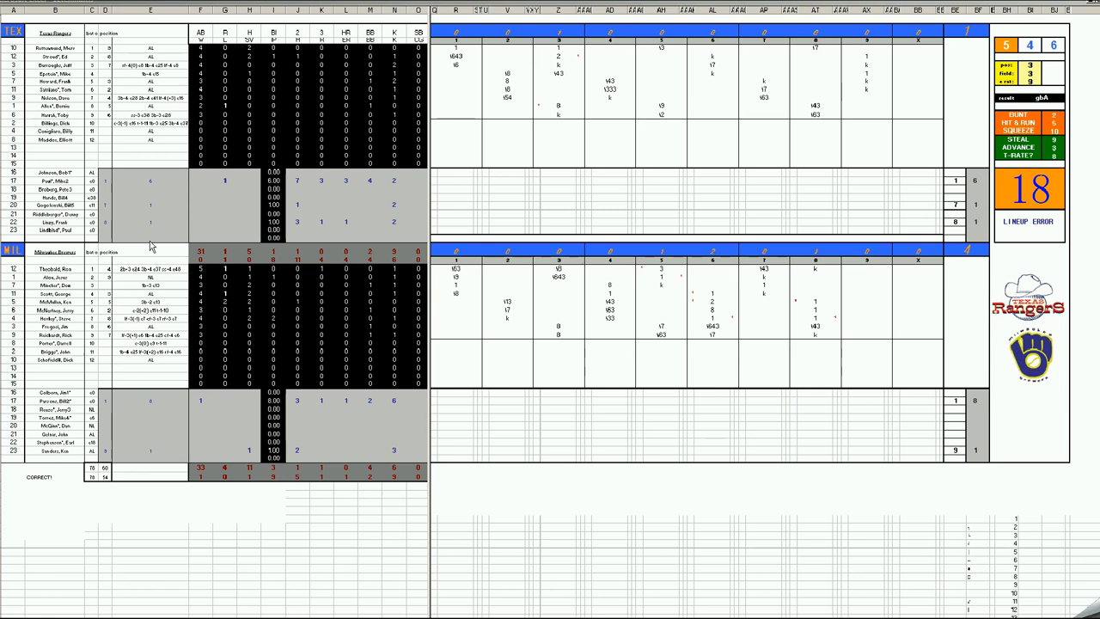
{"action": "mouse_move", "coordinate": [563, 127]}
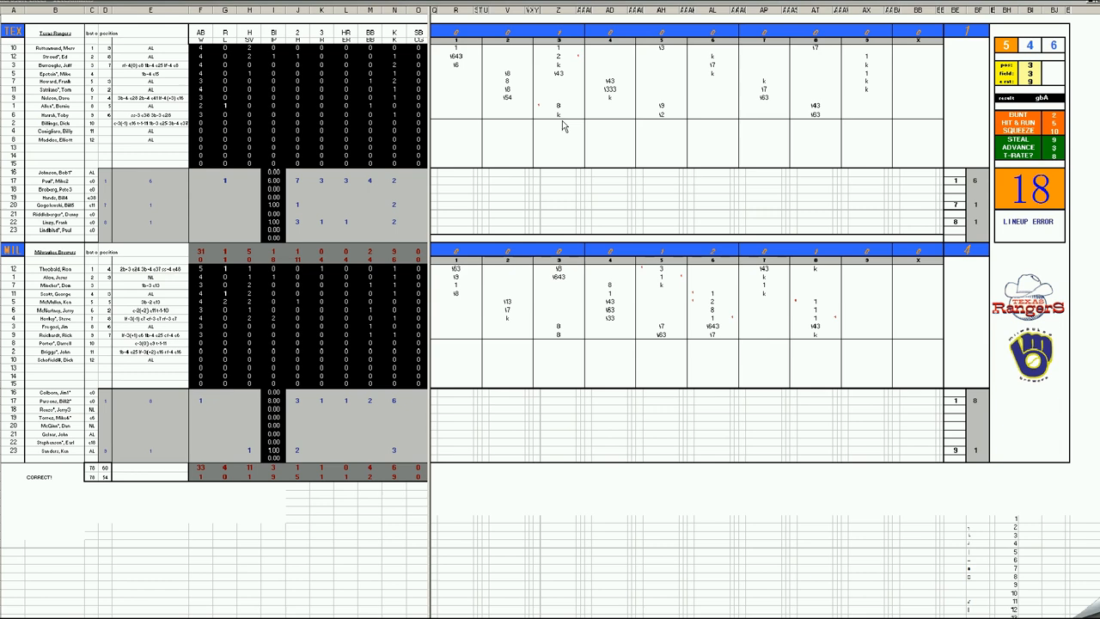
{"action": "mouse_move", "coordinate": [821, 333]}
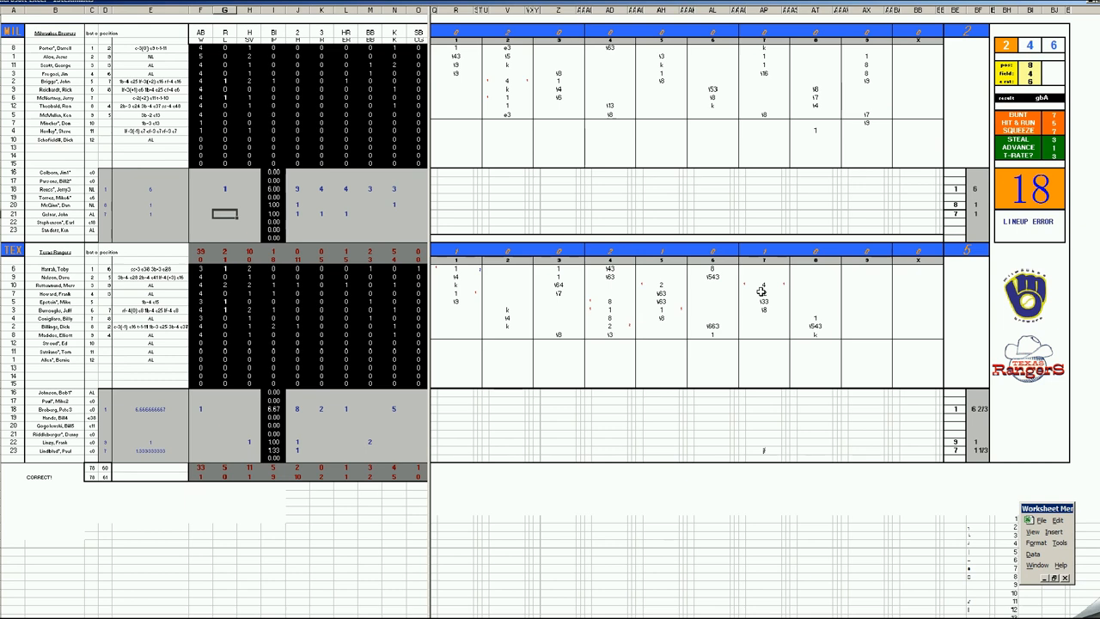
Switch to the next game's sheet with the Brewers visiting and select a scoring cell.
{"action": "left_click", "coordinate": [763, 285]}
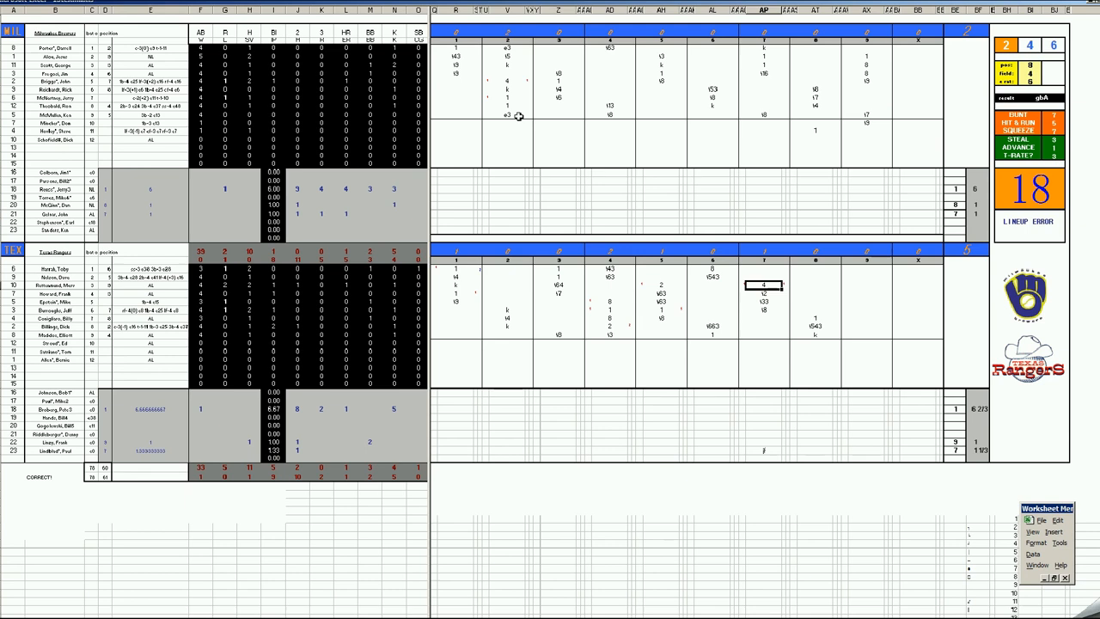
{"action": "left_click", "coordinate": [507, 82]}
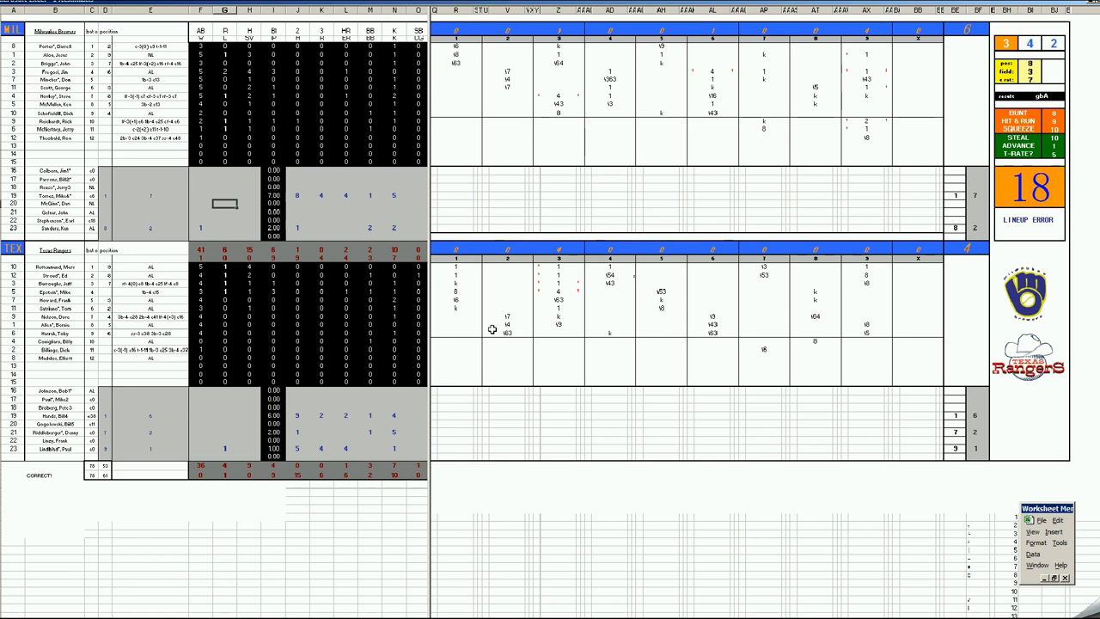
Bring up the Excel taskbar jump list showing Close window for the finished game sheet.
{"action": "left_click", "coordinate": [557, 292]}
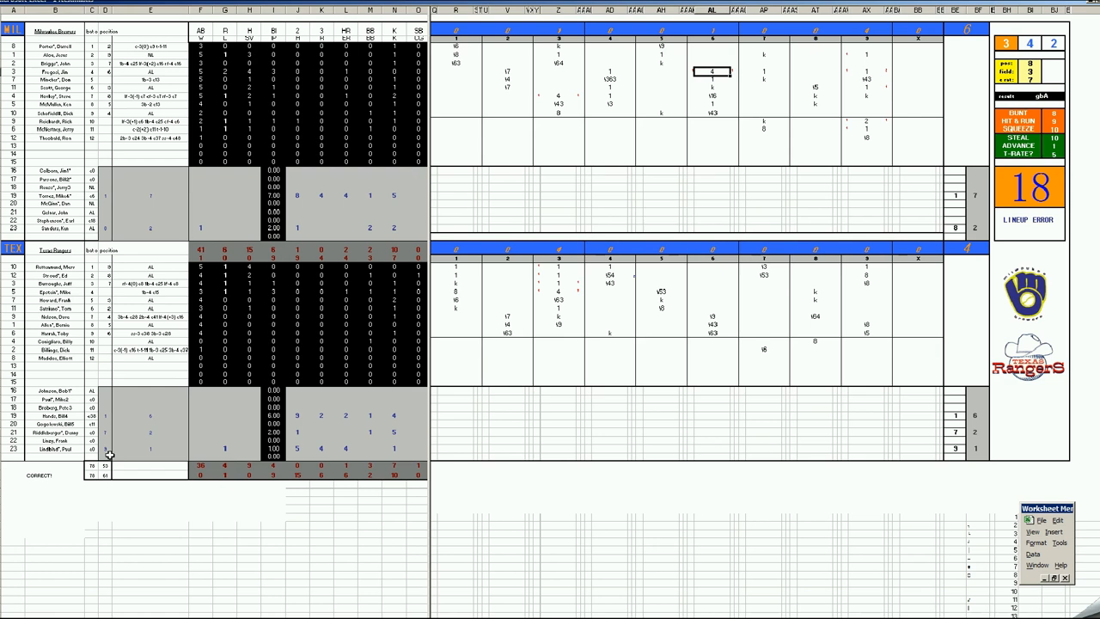
{"action": "mouse_move", "coordinate": [763, 156]}
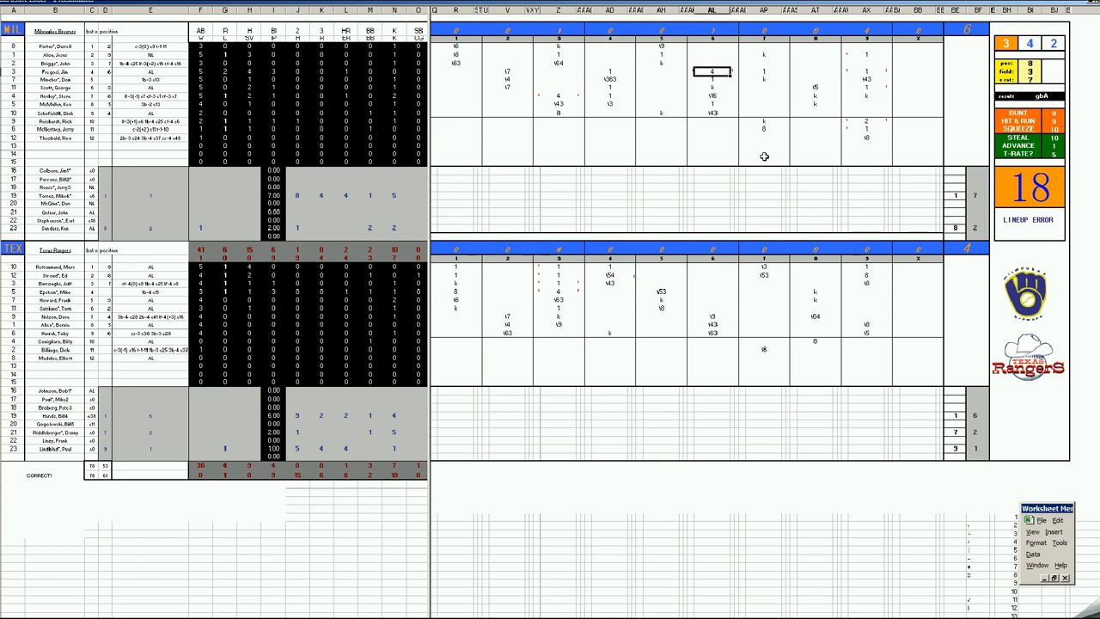
{"action": "mouse_move", "coordinate": [866, 203]}
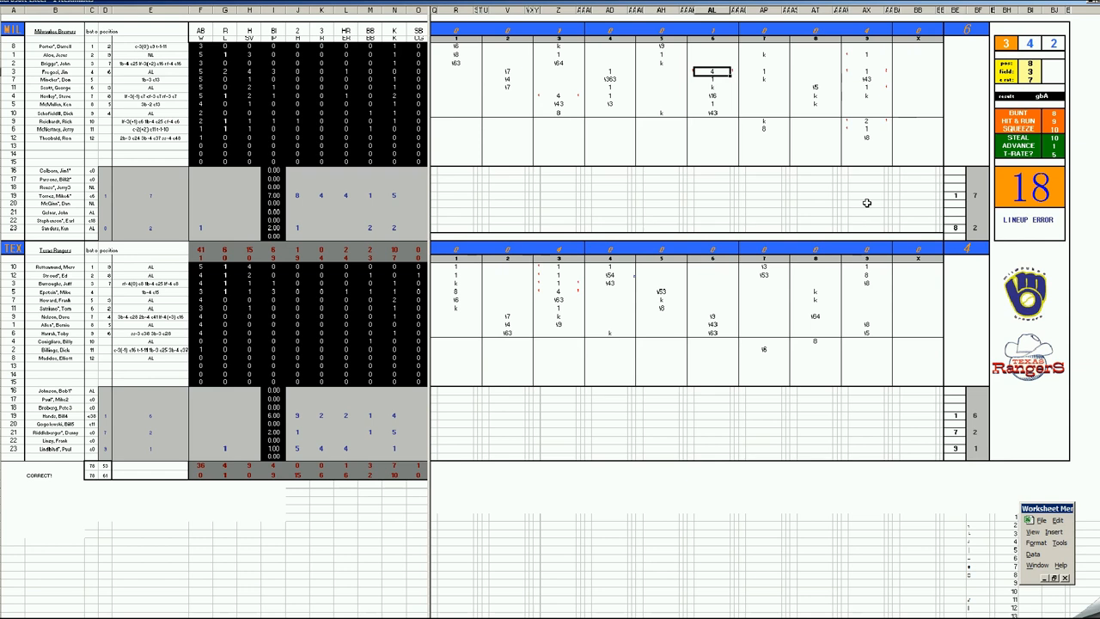
{"action": "mouse_move", "coordinate": [487, 361]}
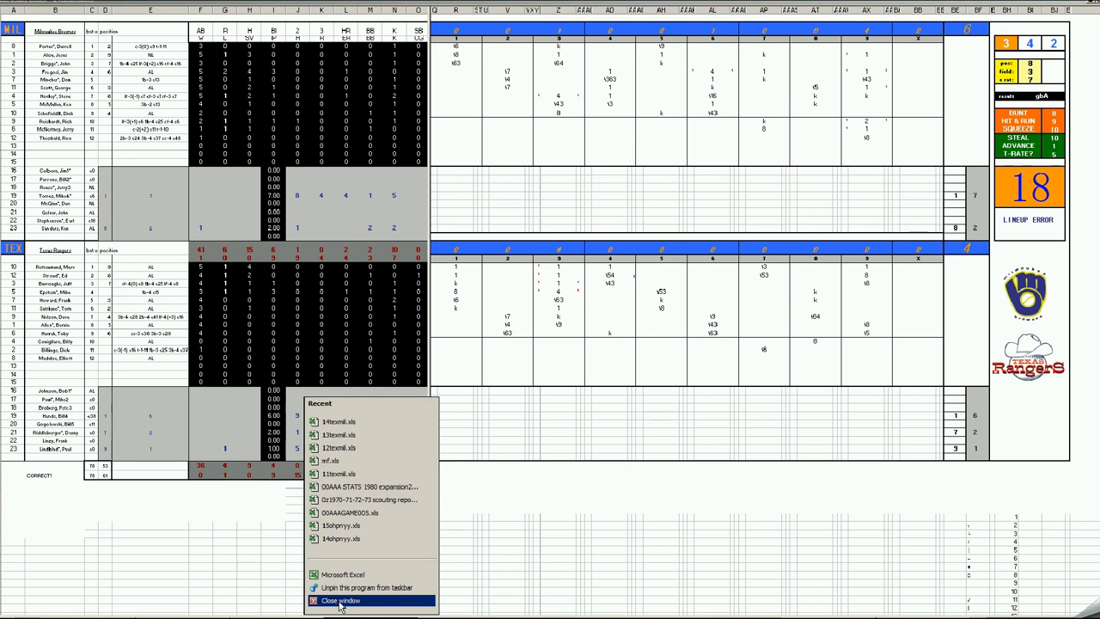
Close the finished Brewers vs Rangers window and bring up the Rangers vs Brewers scoresheet.
{"action": "left_click", "coordinate": [341, 600]}
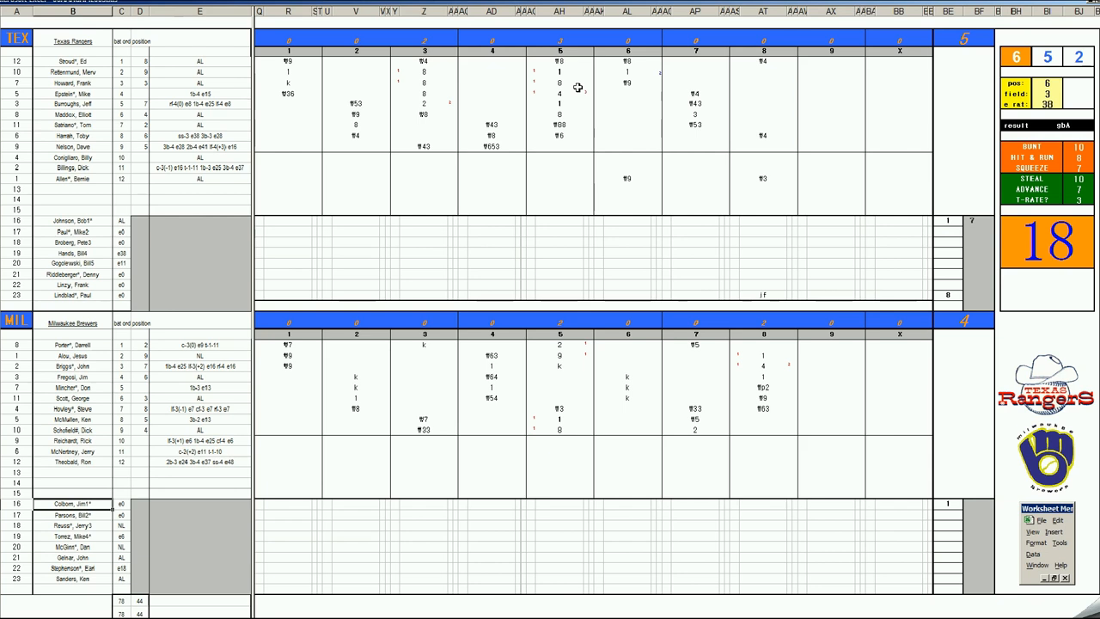
{"action": "mouse_move", "coordinate": [739, 405]}
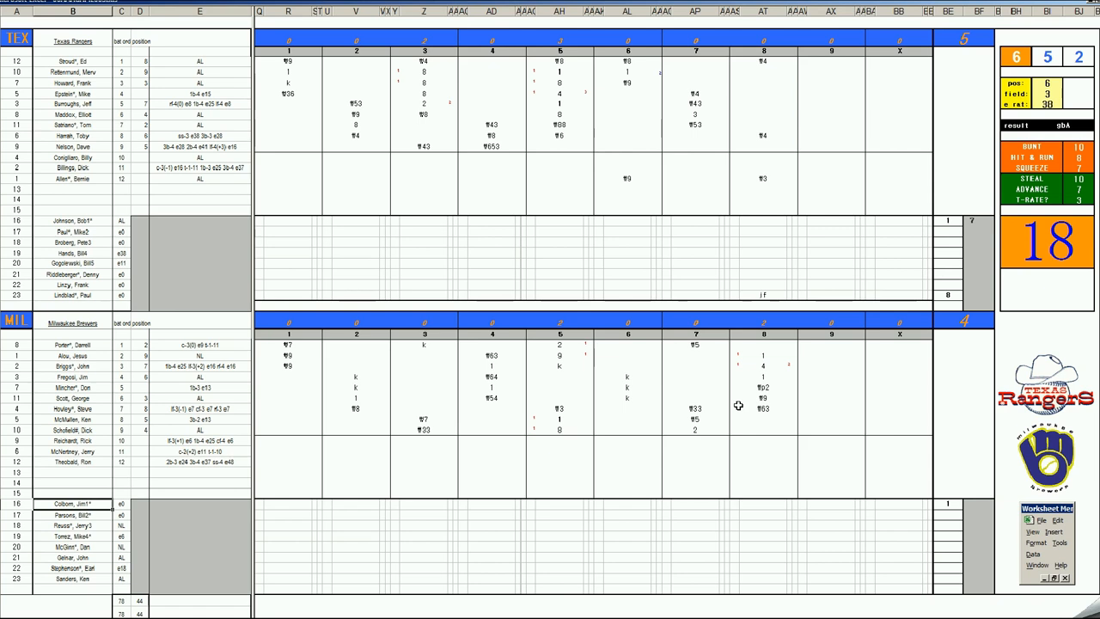
{"action": "left_click", "coordinate": [763, 366]}
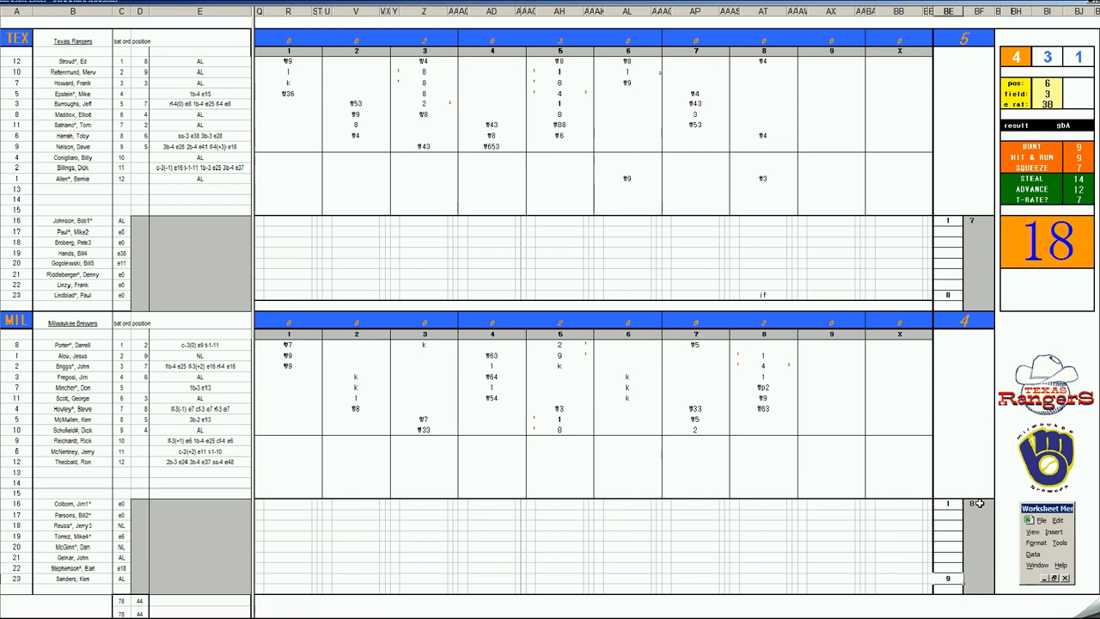
Enter the play code '8' in the Rangers' ninth-inning cell.
{"action": "left_click", "coordinate": [829, 72]}
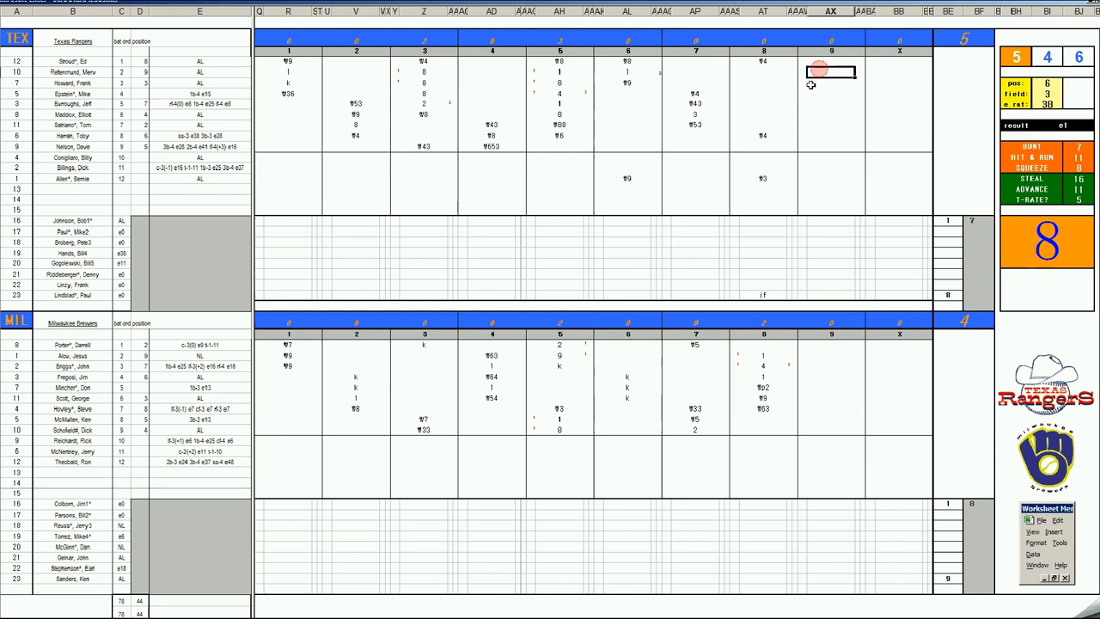
{"action": "type", "text": "8"}
{"action": "left_click", "coordinate": [1047, 85]}
{"action": "type", "text": "4"}
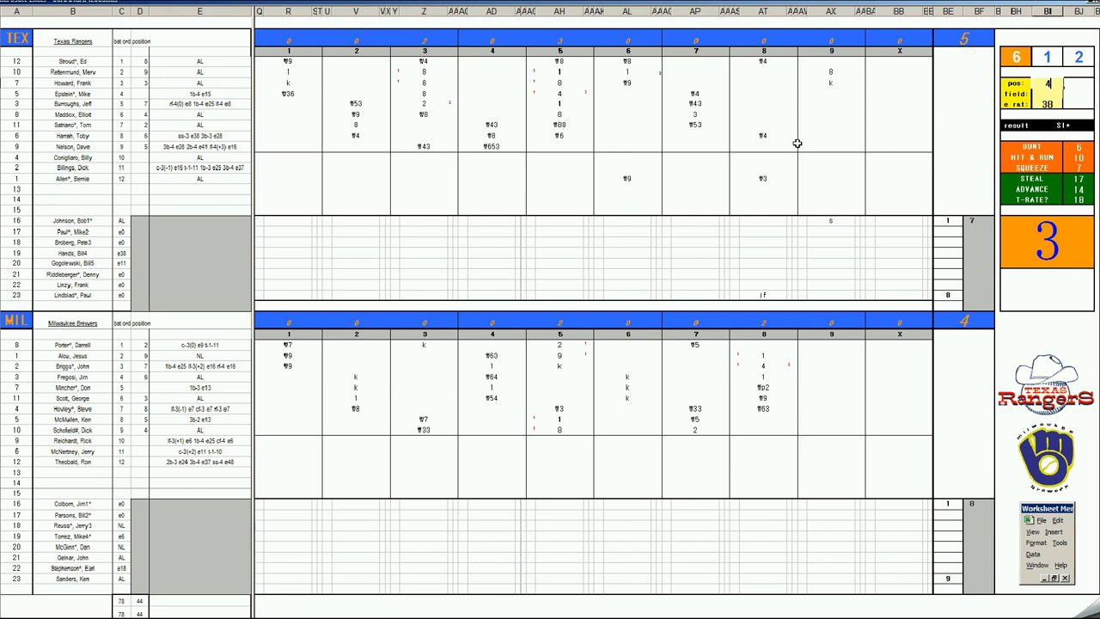
Select the leadoff Rangers batter's ninth-inning cell for the 4-3 groundout.
{"action": "left_click", "coordinate": [828, 93]}
{"action": "type", "text": "†43"}
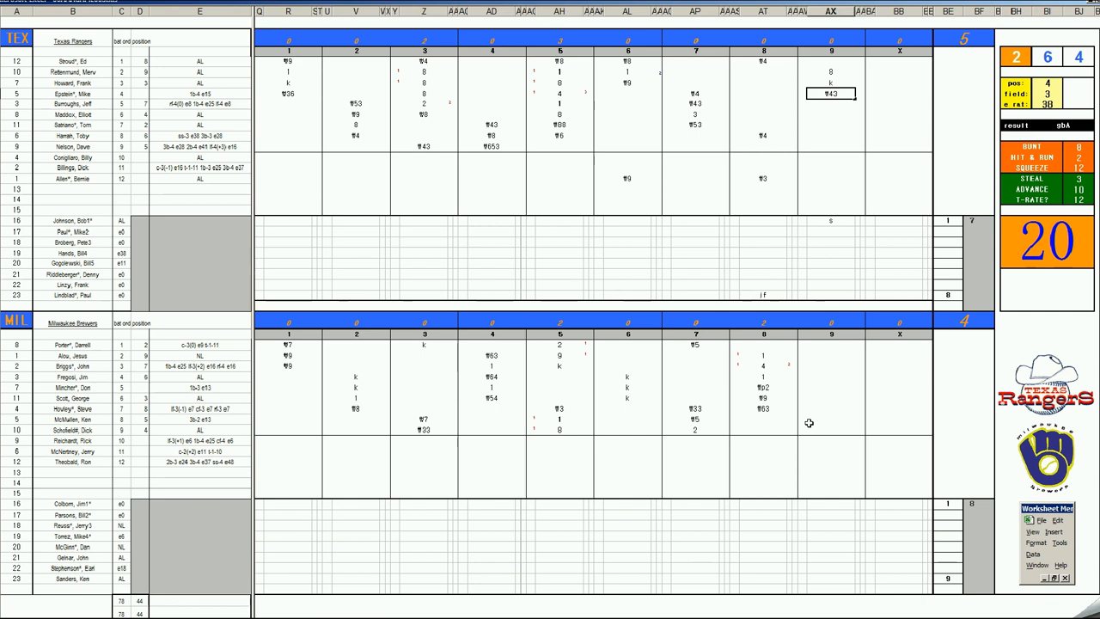
{"action": "left_click", "coordinate": [829, 419]}
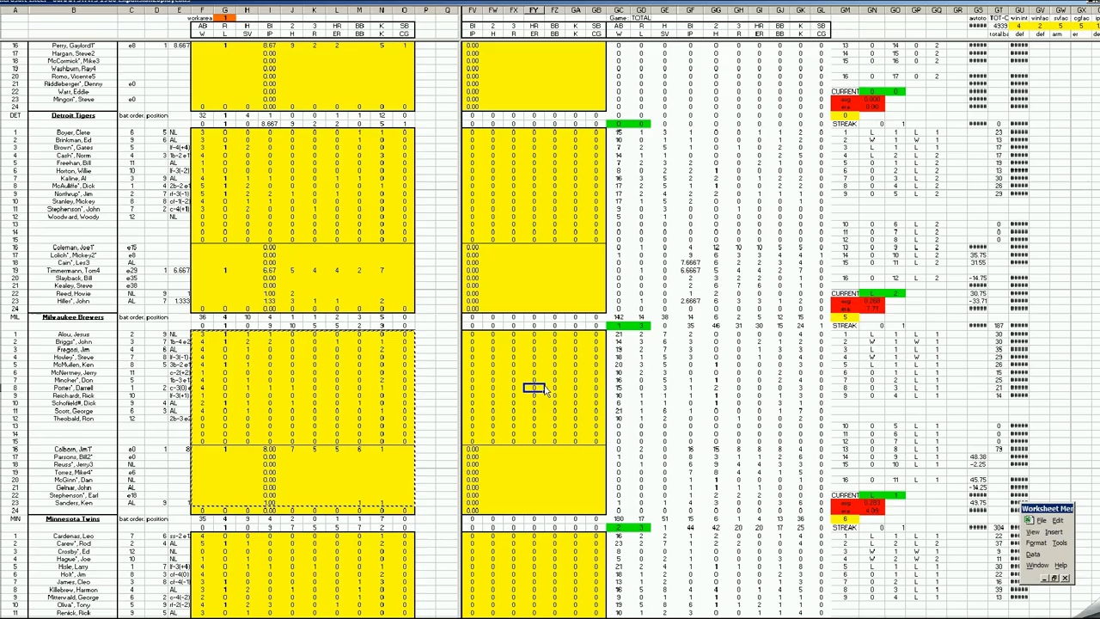
Scroll the league stats sheet from the Brewers section down to the Rangers section.
{"action": "scroll", "scroll_direction": "down", "scroll_amount": 3}
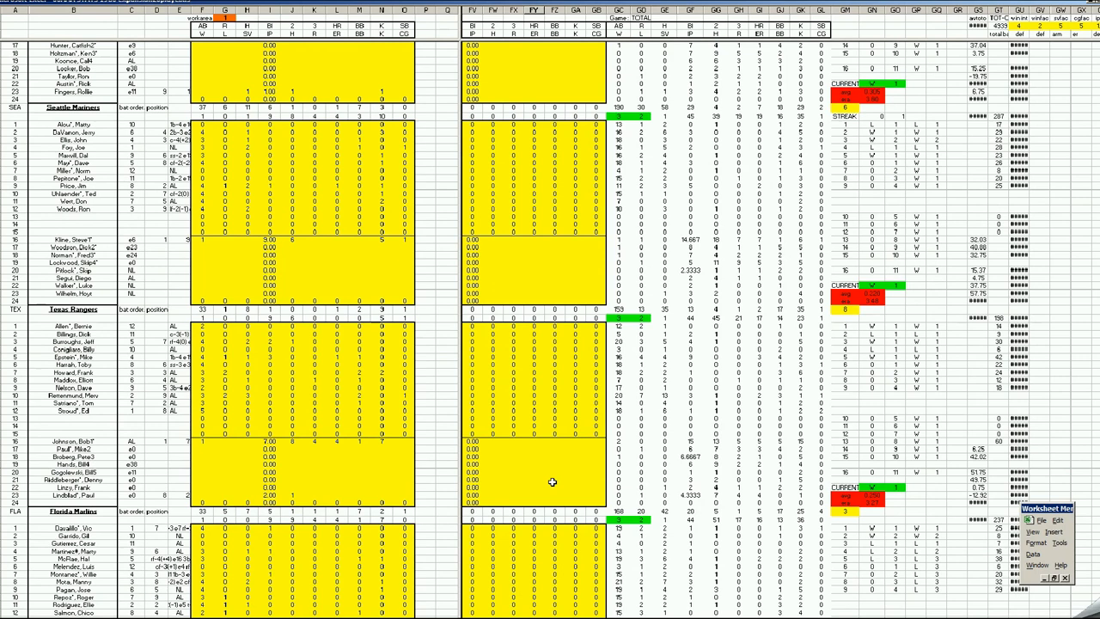
{"action": "mouse_move", "coordinate": [581, 480]}
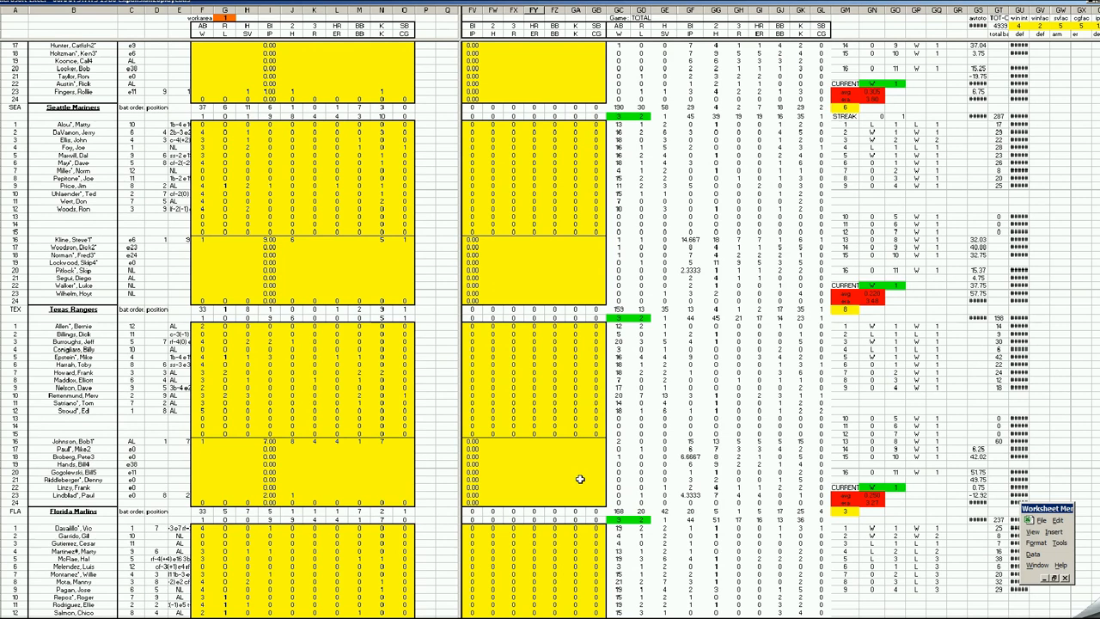